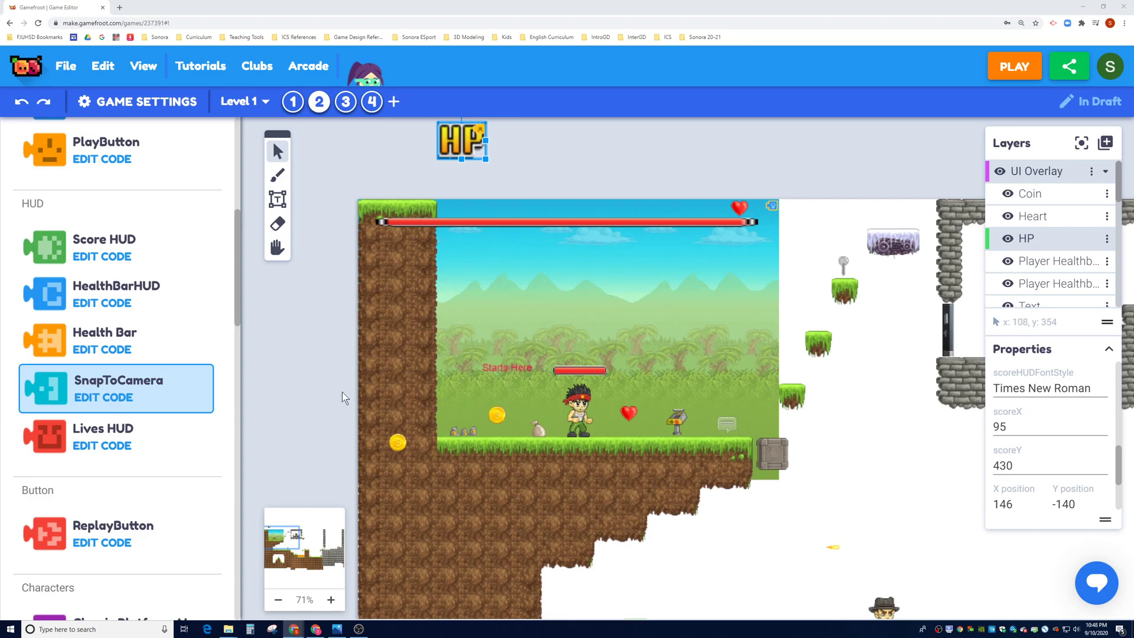
mouse_move(240, 317)
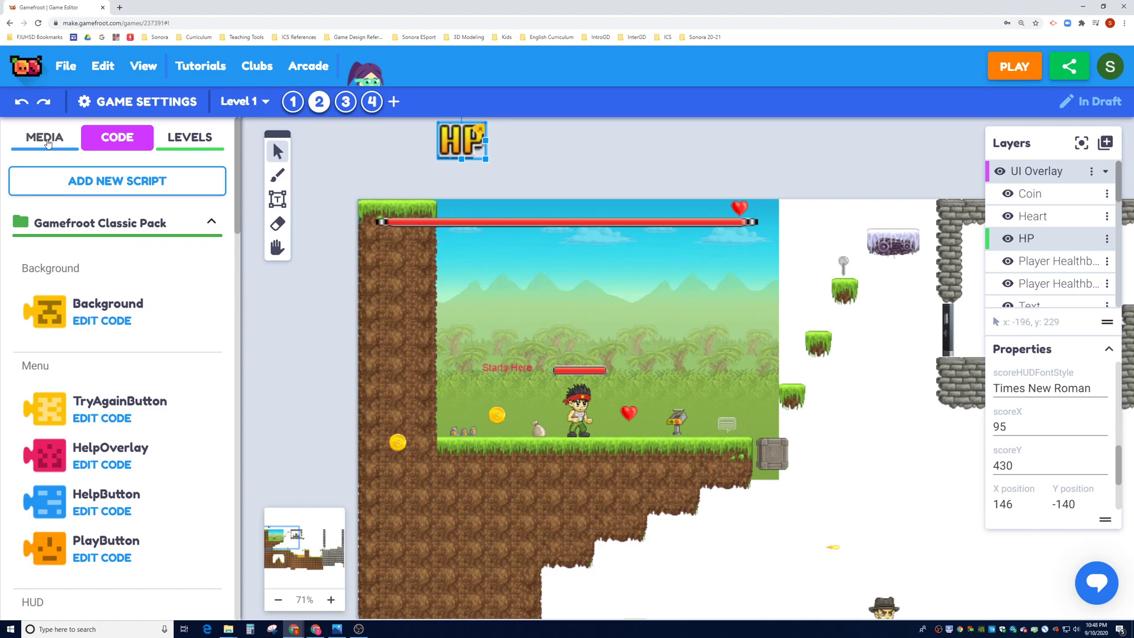
Step: Show the Media sprite library and scroll down to the Damage hazard sprites
click(44, 137)
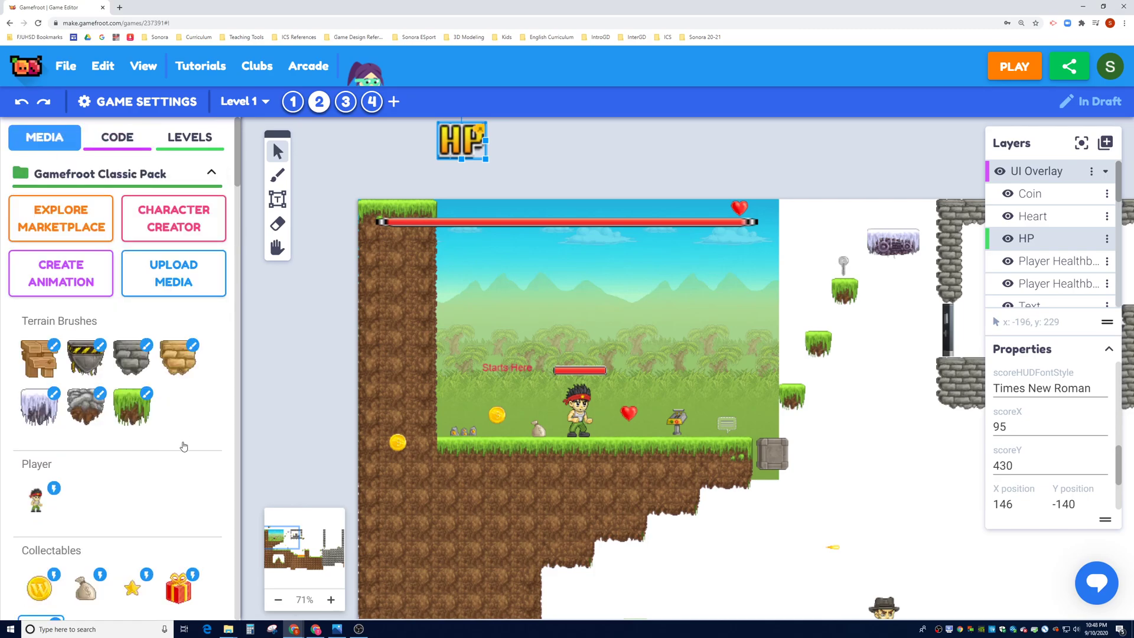
scroll(down, 3)
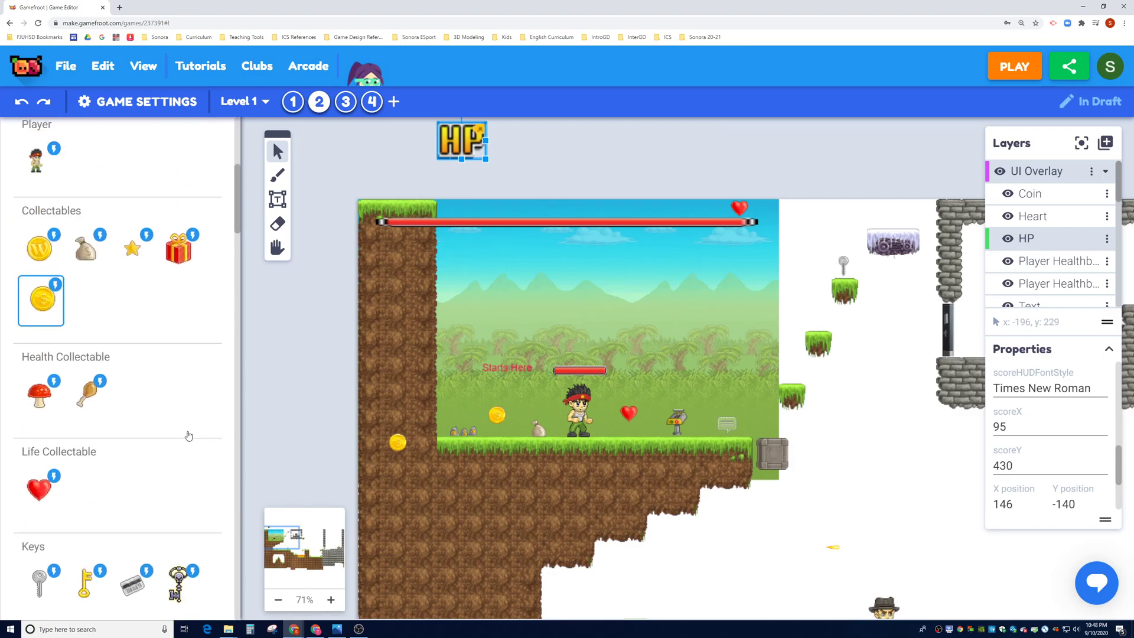
scroll(down, 3)
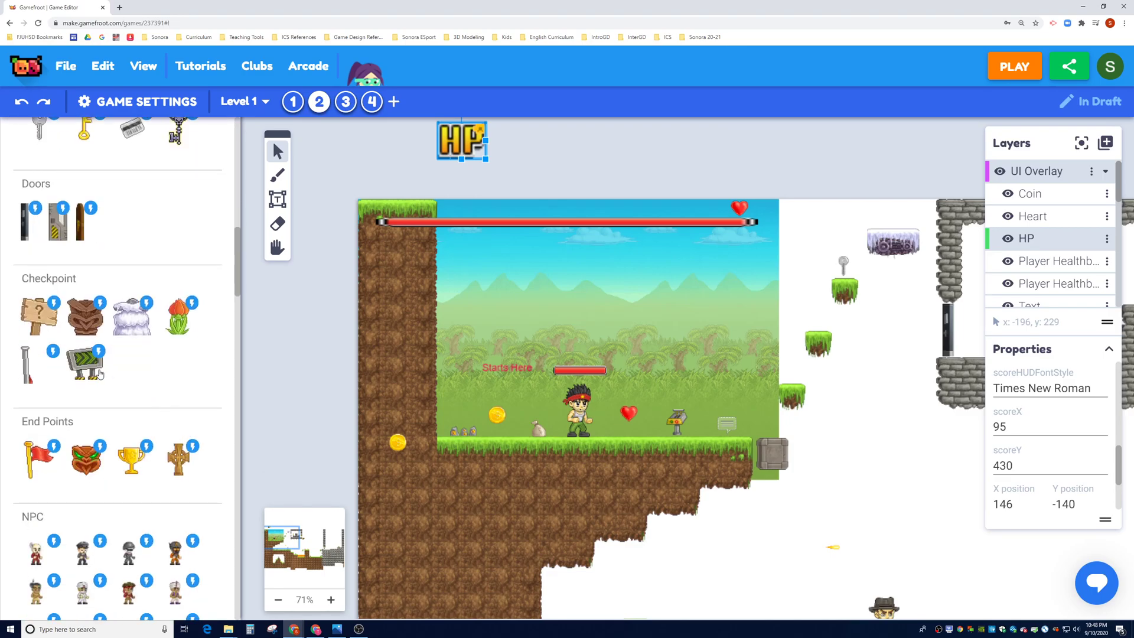
scroll(down, 3)
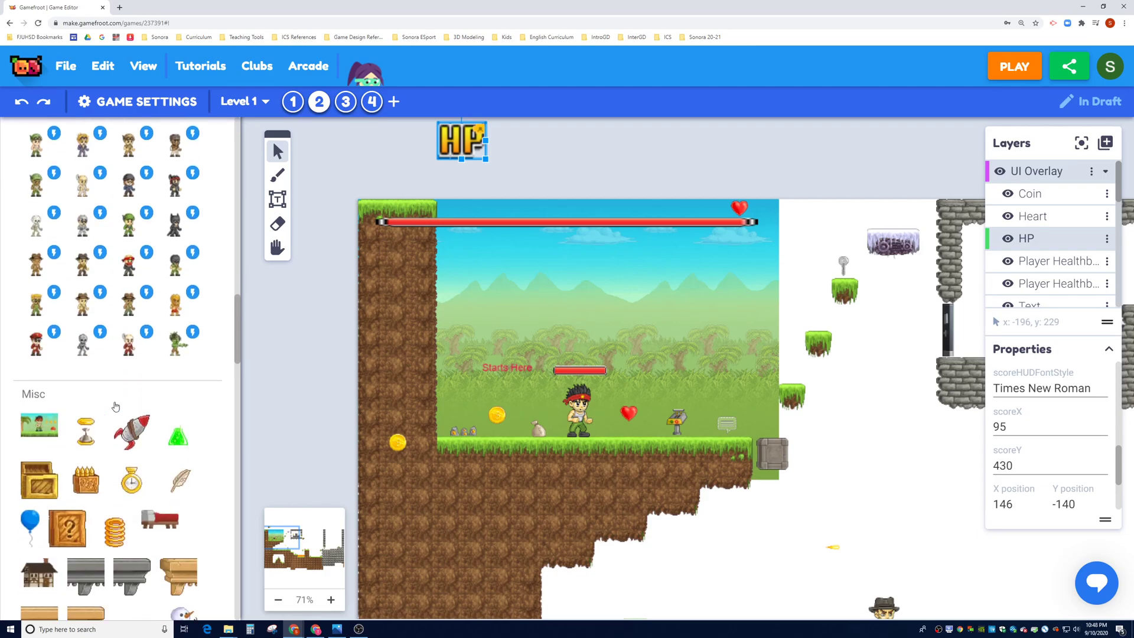
scroll(down, 3)
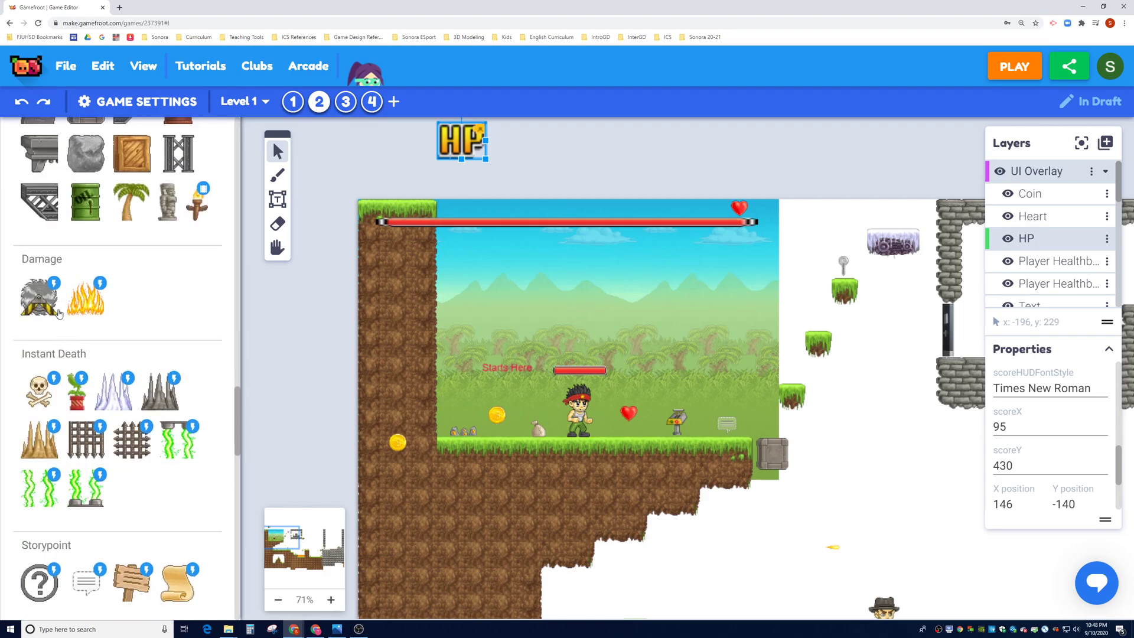
mouse_move(71, 316)
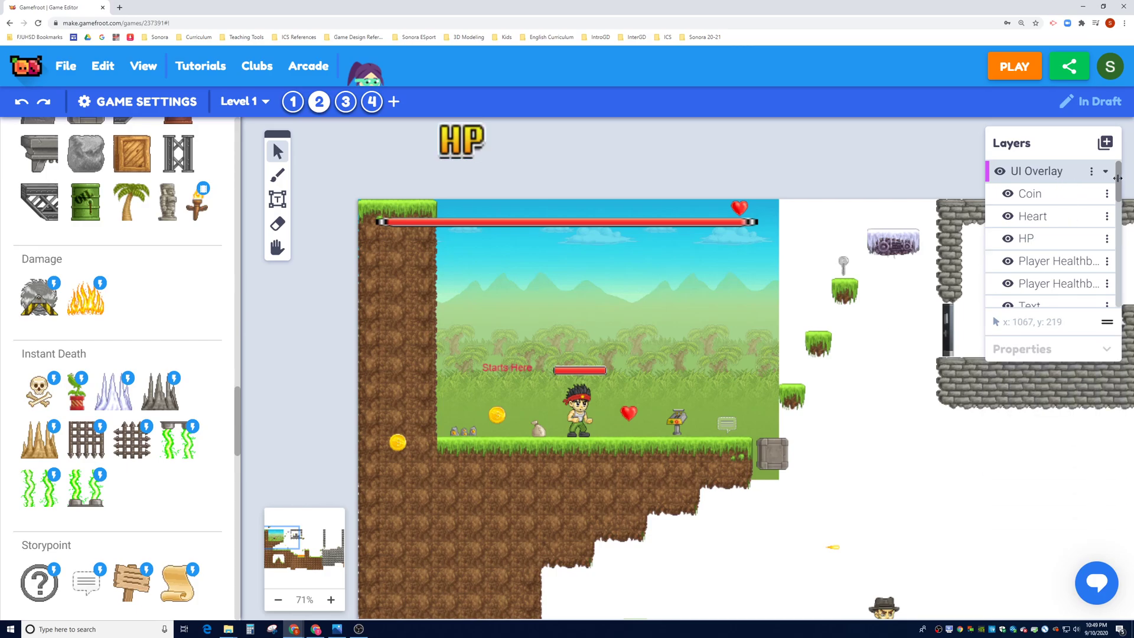
Step: Create a new layer at the top of the level's layer list
scroll(down, 3)
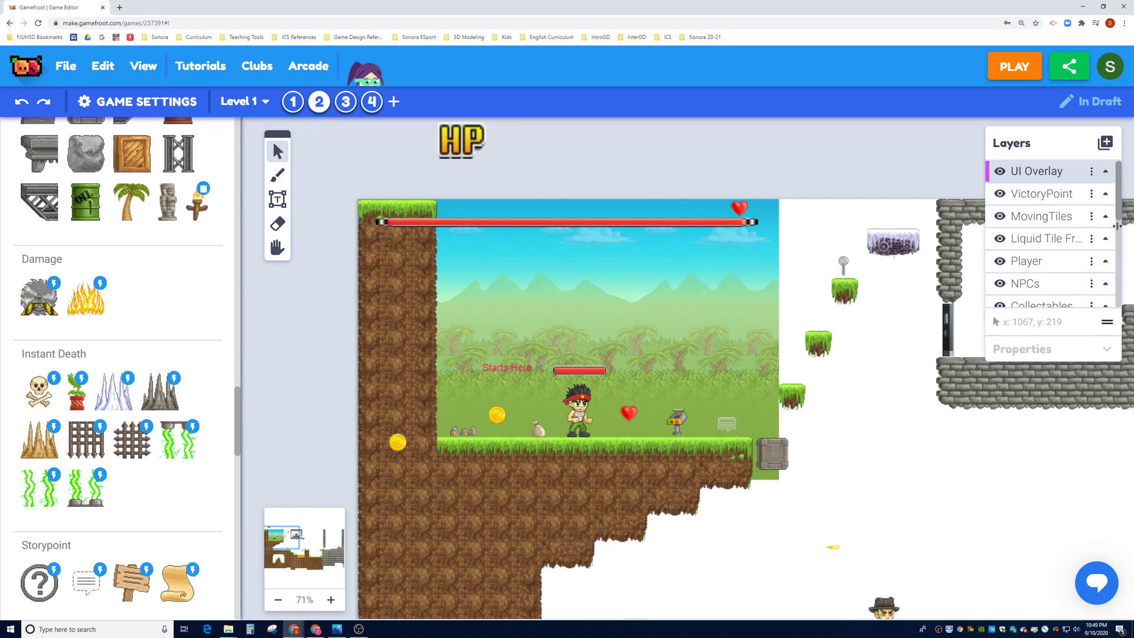
scroll(down, 3)
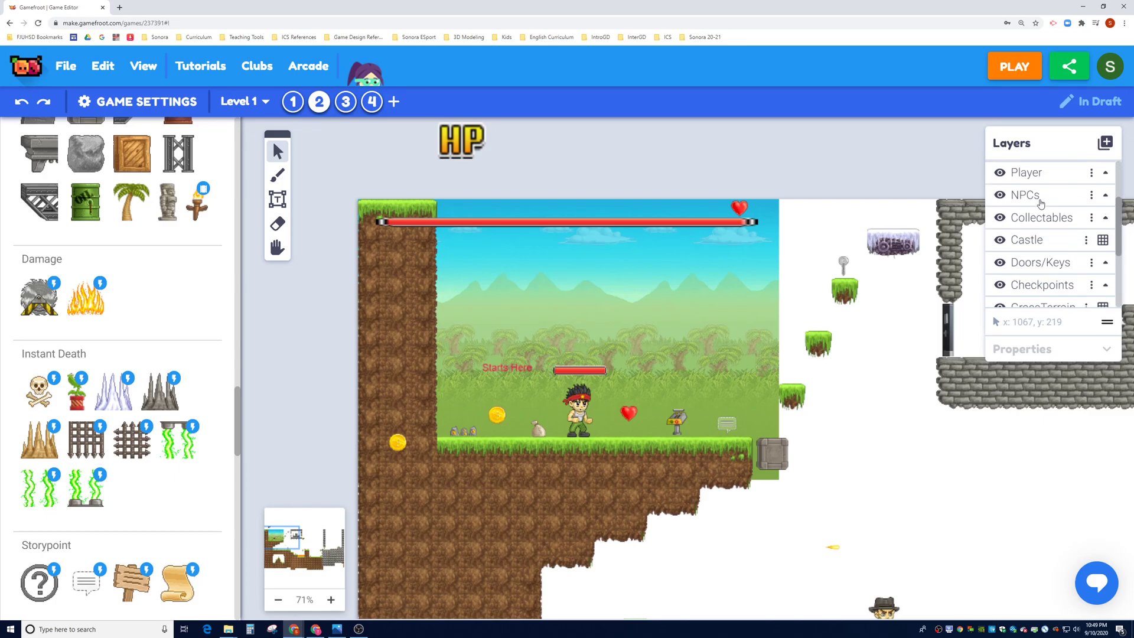
scroll(down, 3)
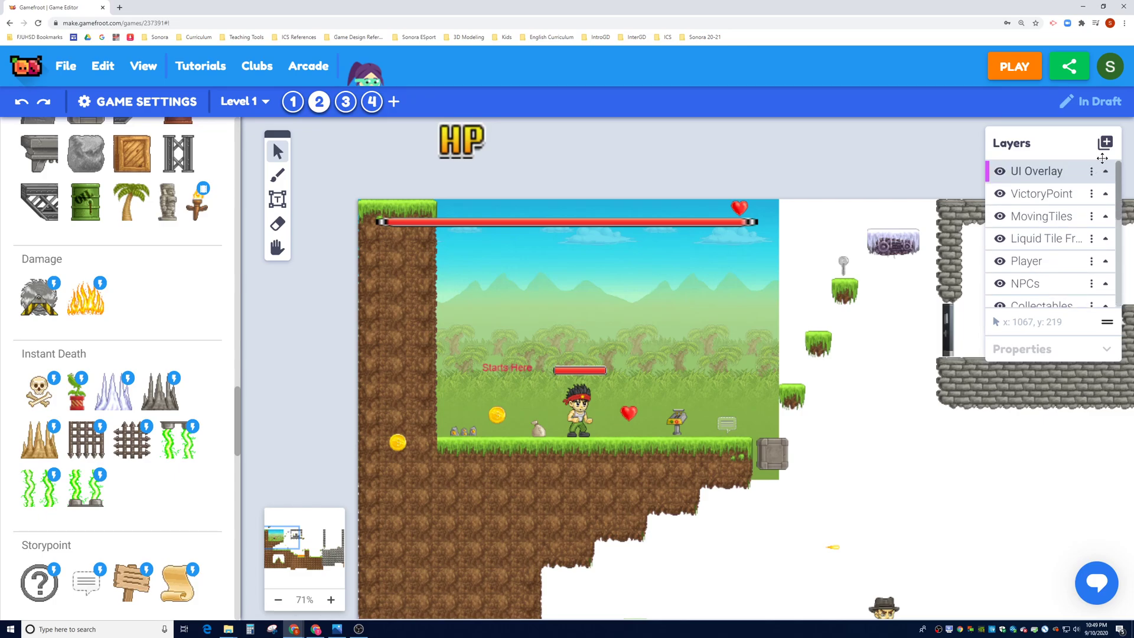
click(1106, 142)
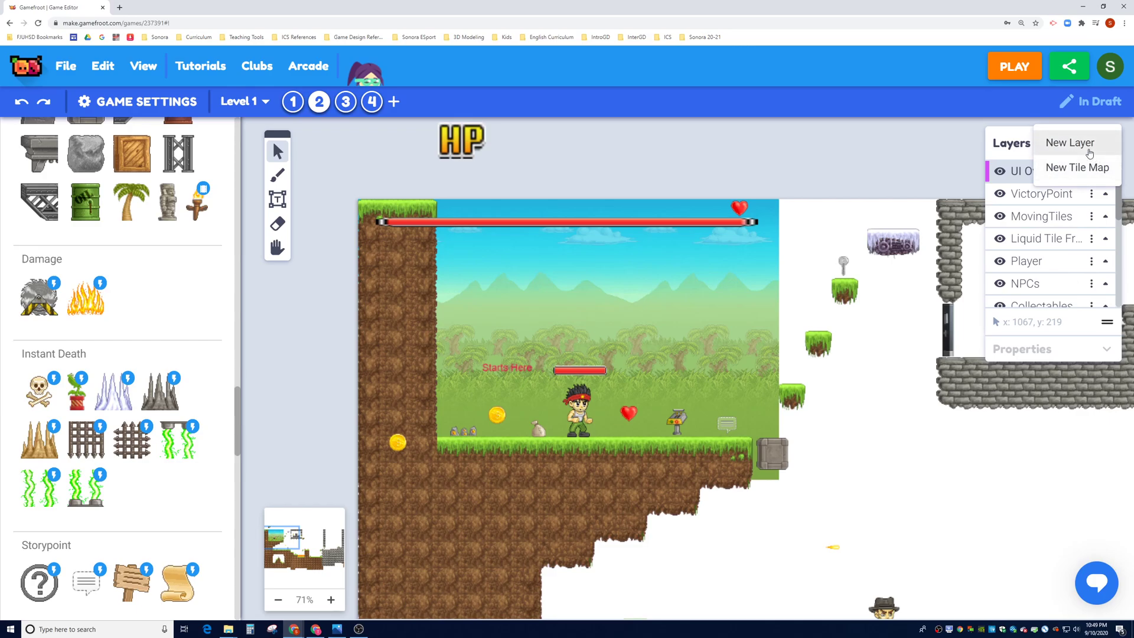
click(1068, 142)
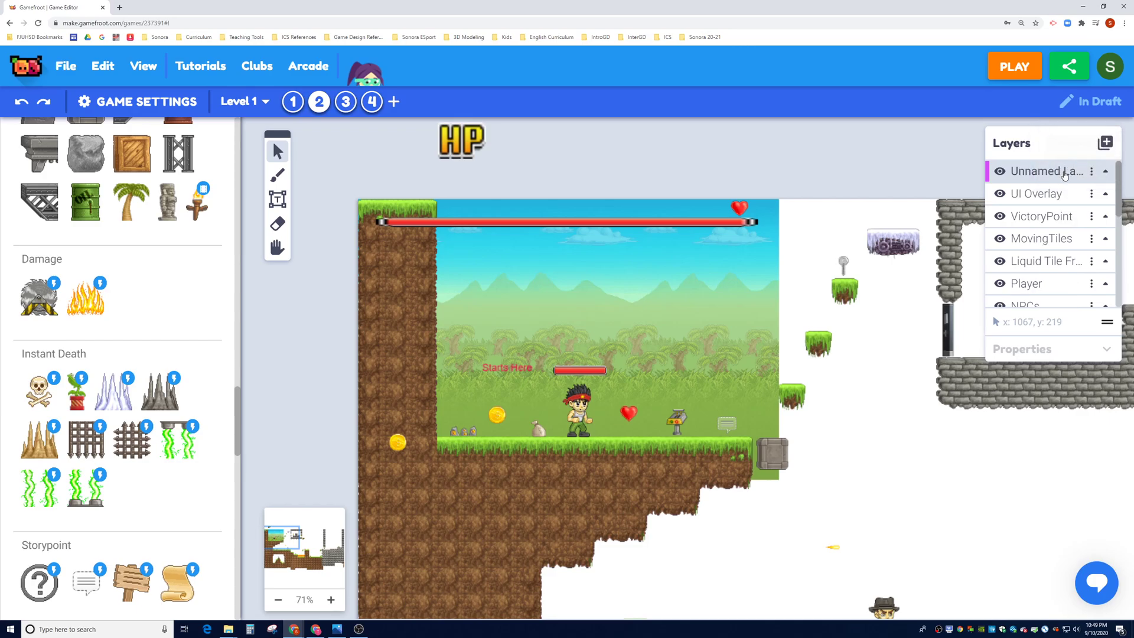
Step: Rename the new layer with a DamageObstacles-style name
click(1091, 171)
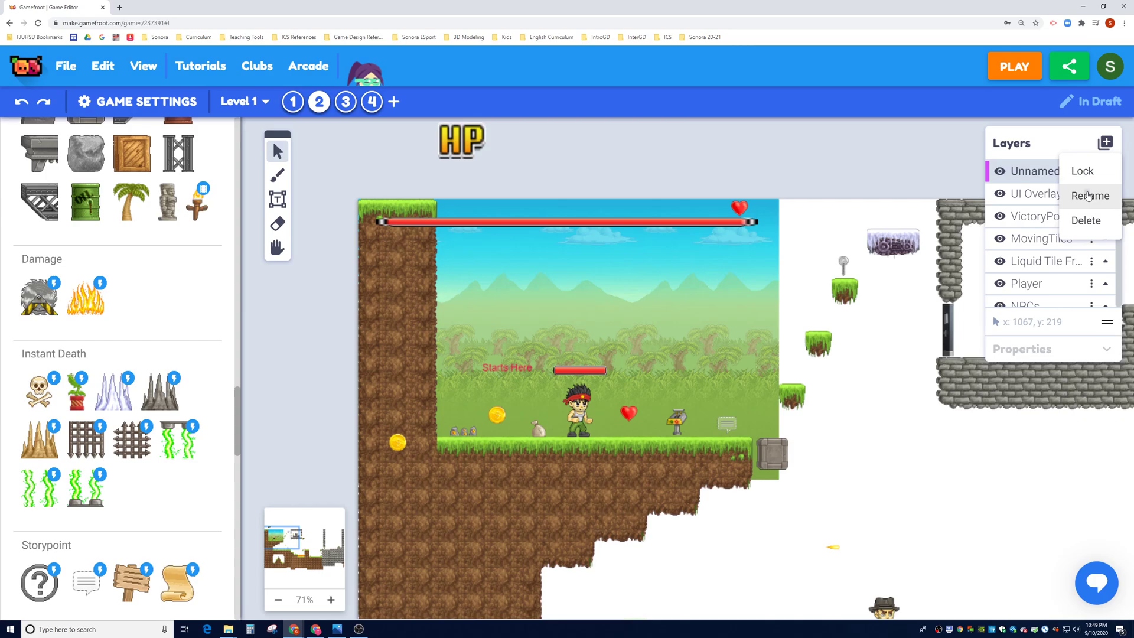
click(1088, 195)
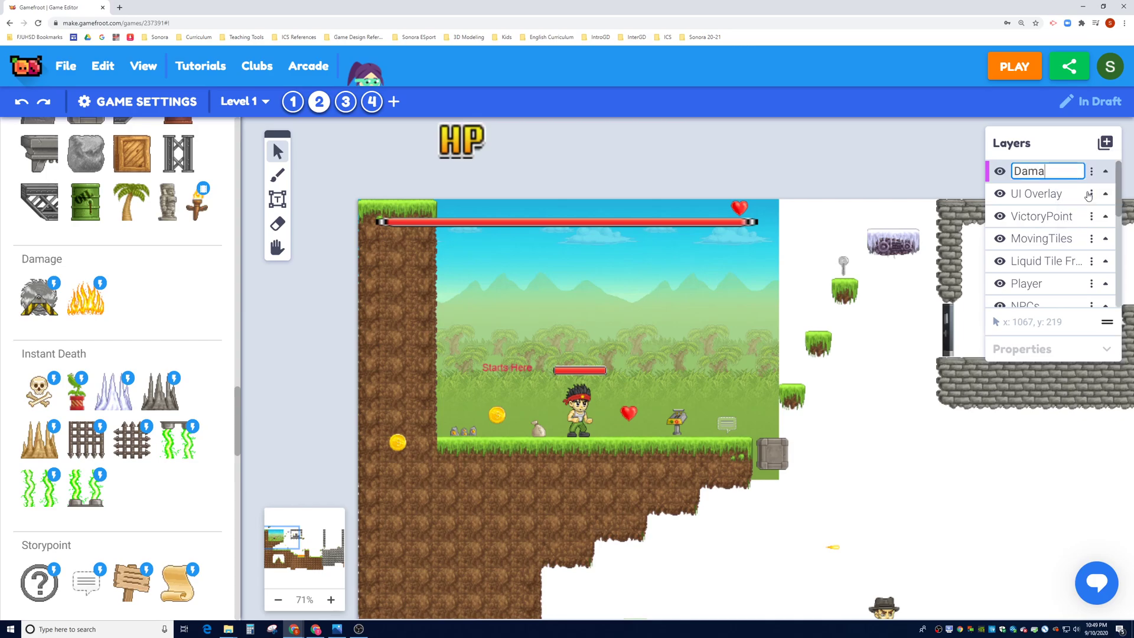
text(ge)
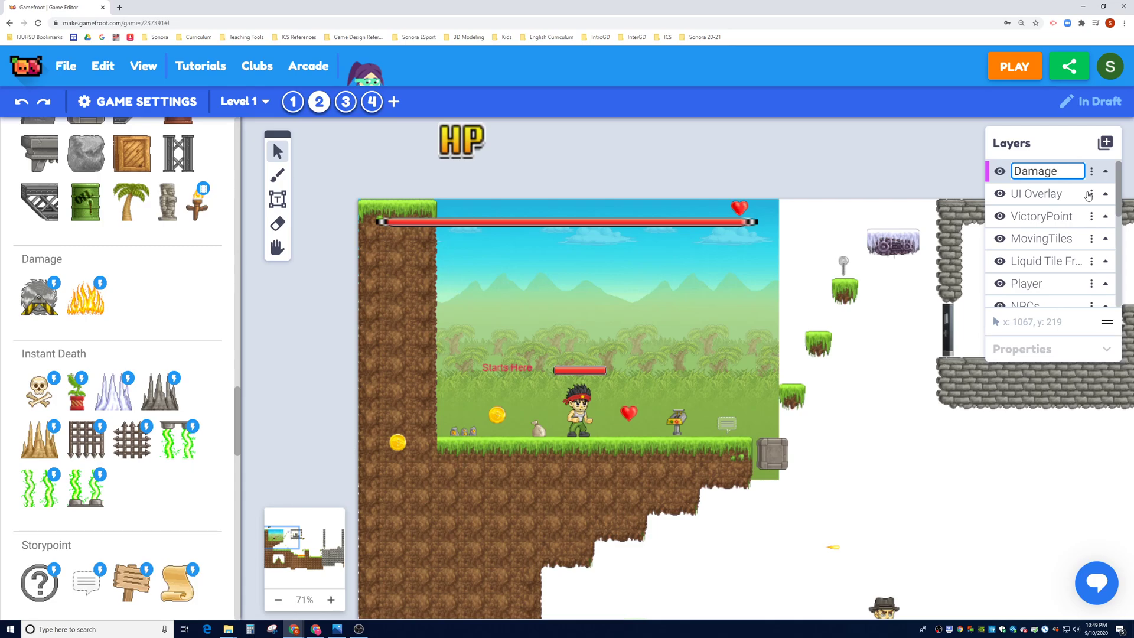
text(Obs...)
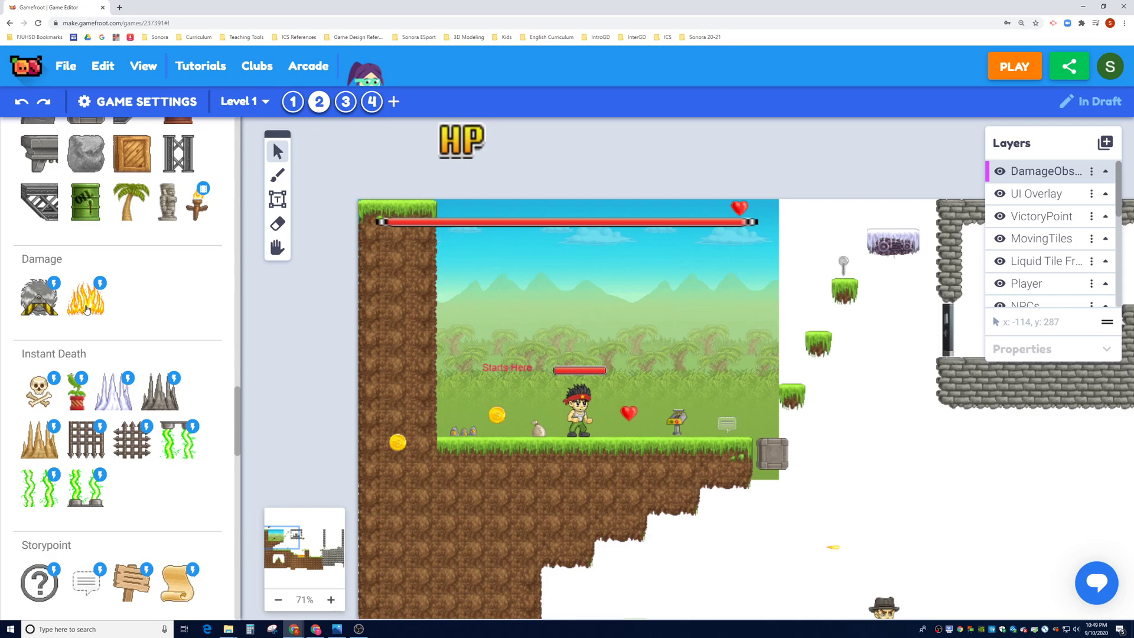
Step: Place a spiky damage hazard (damage 10, delay 250) on the ground right of the player
click(39, 302)
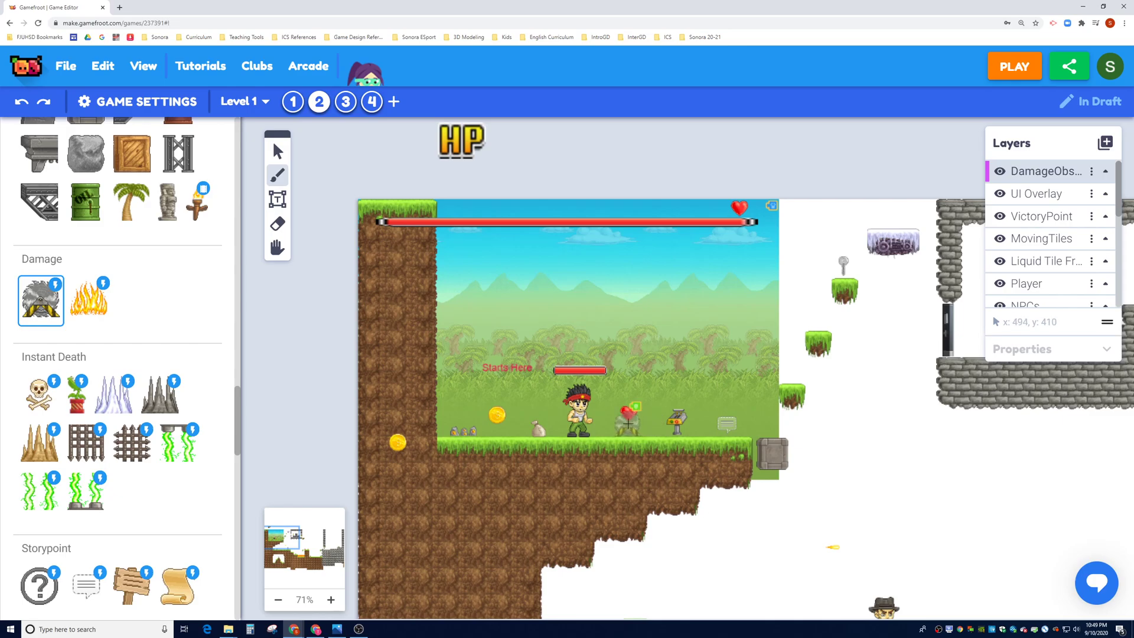
click(628, 426)
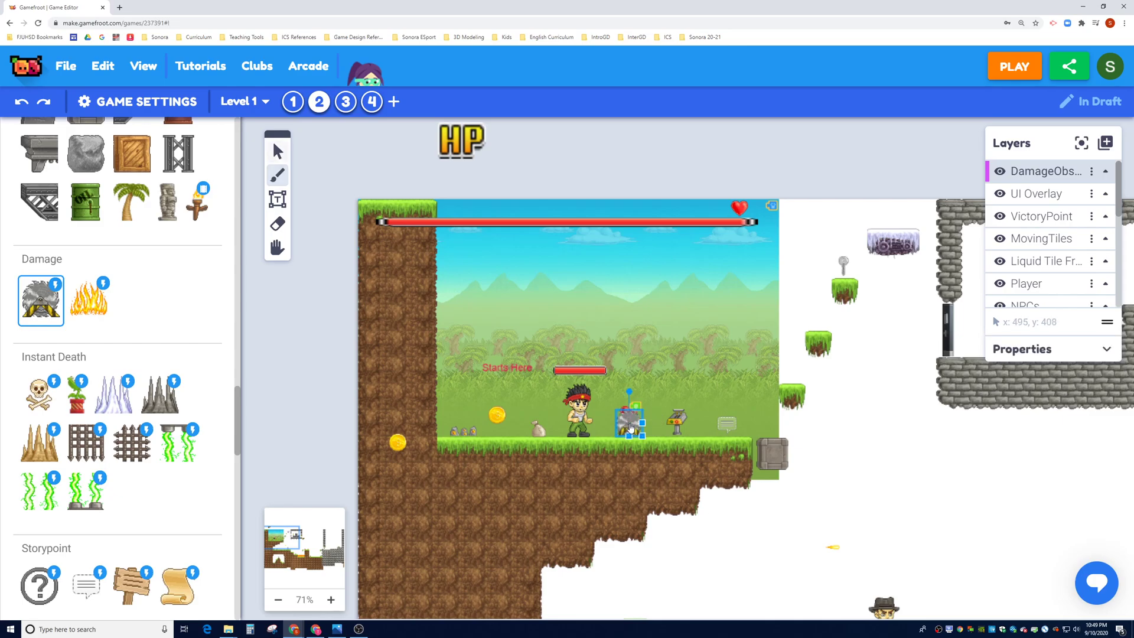
click(88, 301)
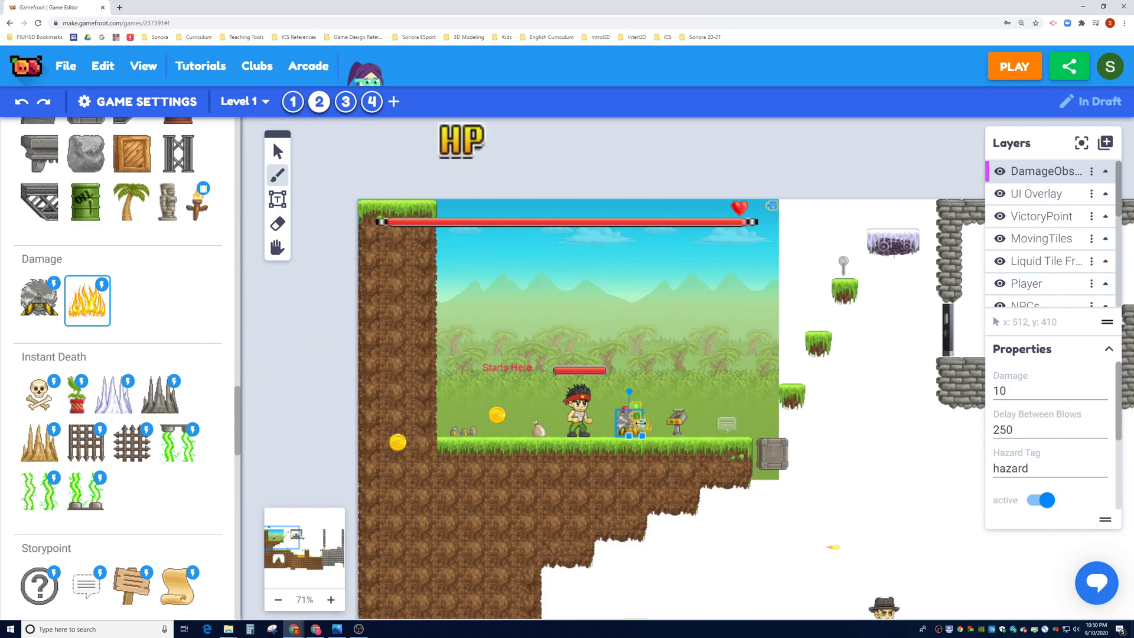
click(278, 150)
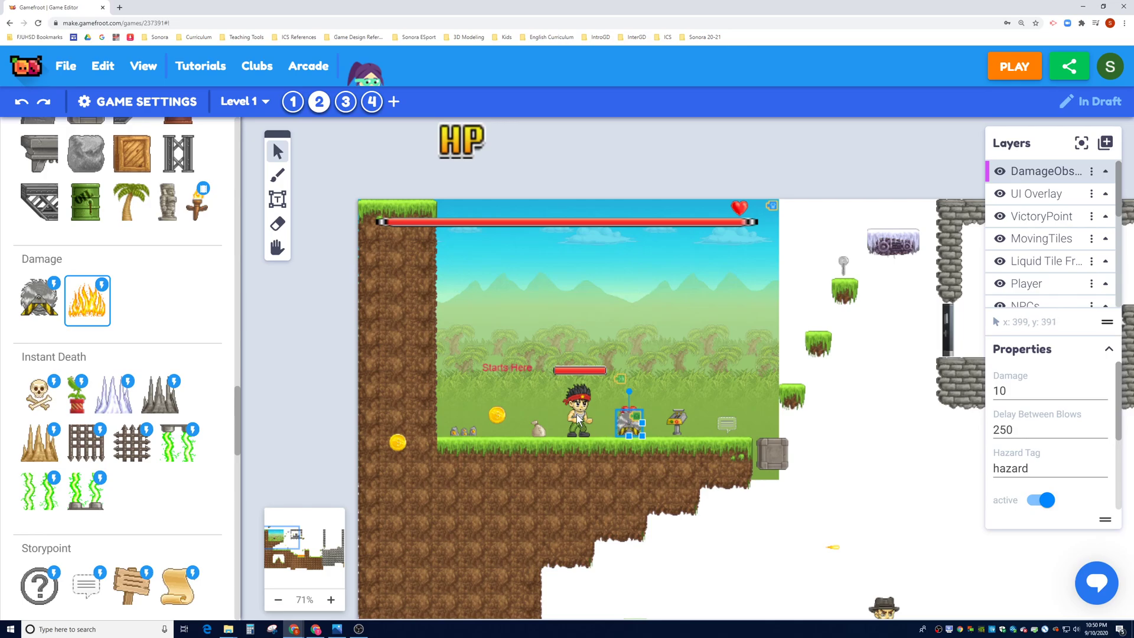
mouse_move(624, 401)
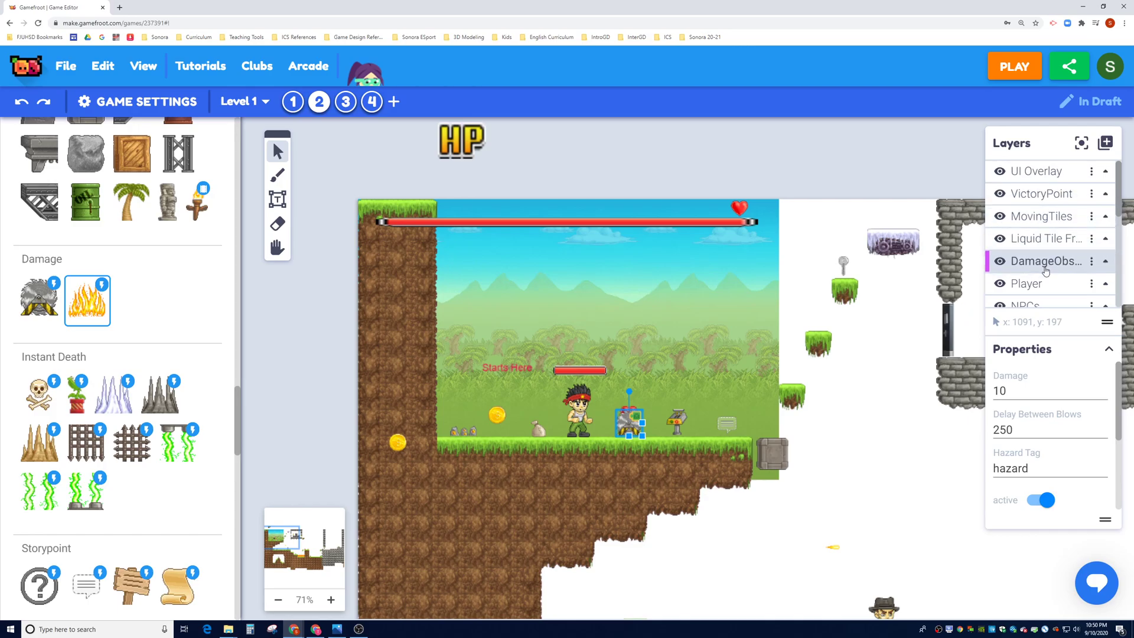
Step: Move the damage obstacles layer beneath Collectables and launch a play preview from the canvas
scroll(down, 3)
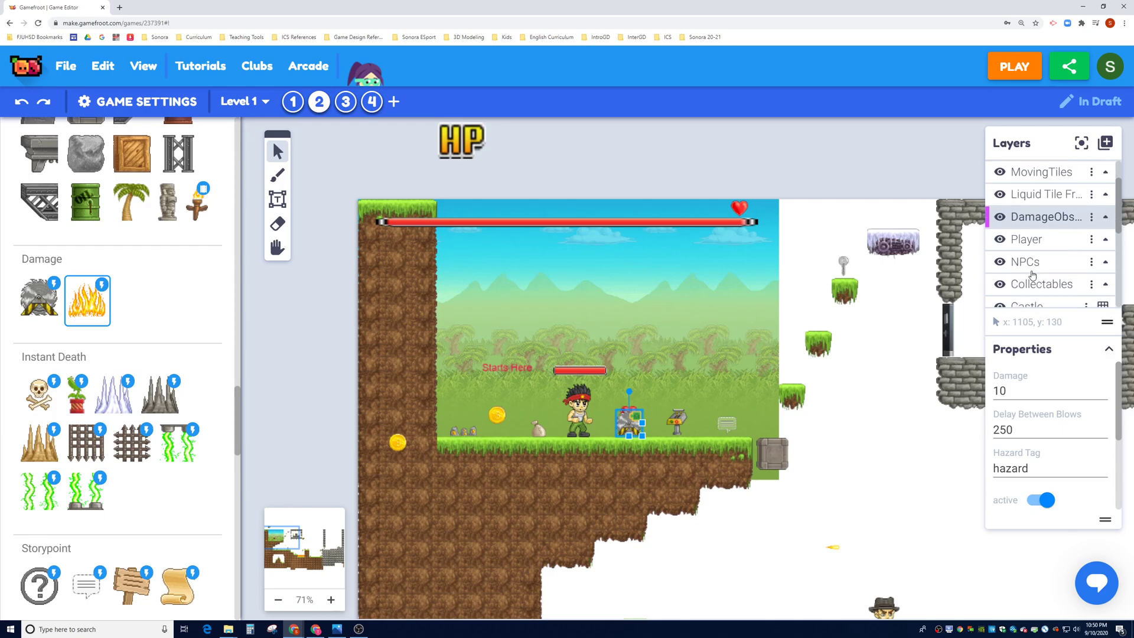
mouse_move(1029, 276)
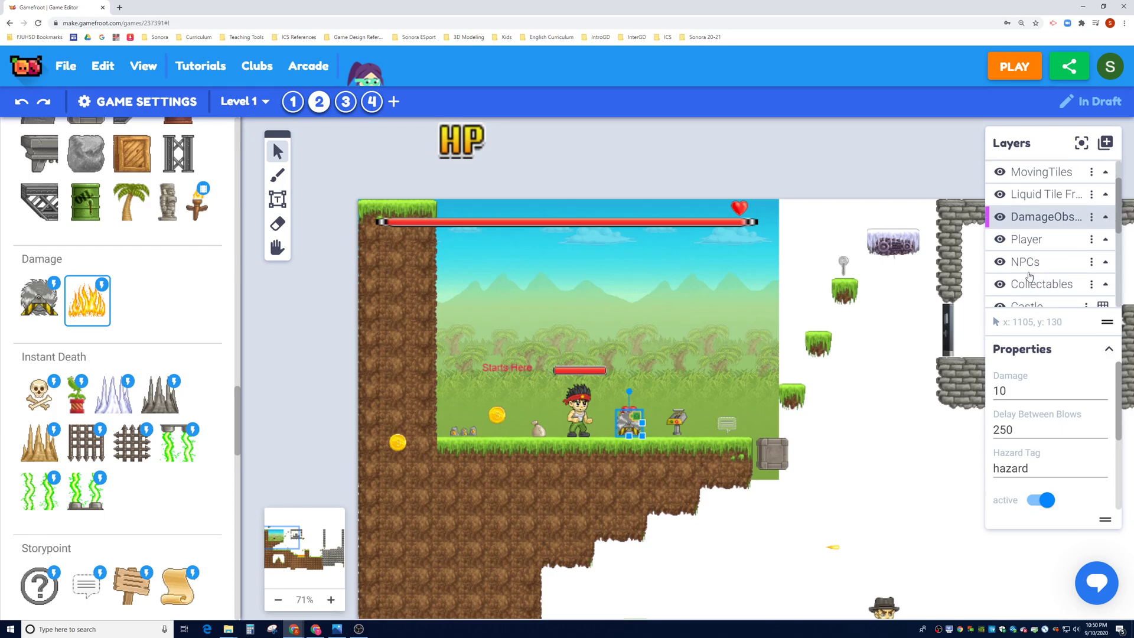
mouse_move(1025, 295)
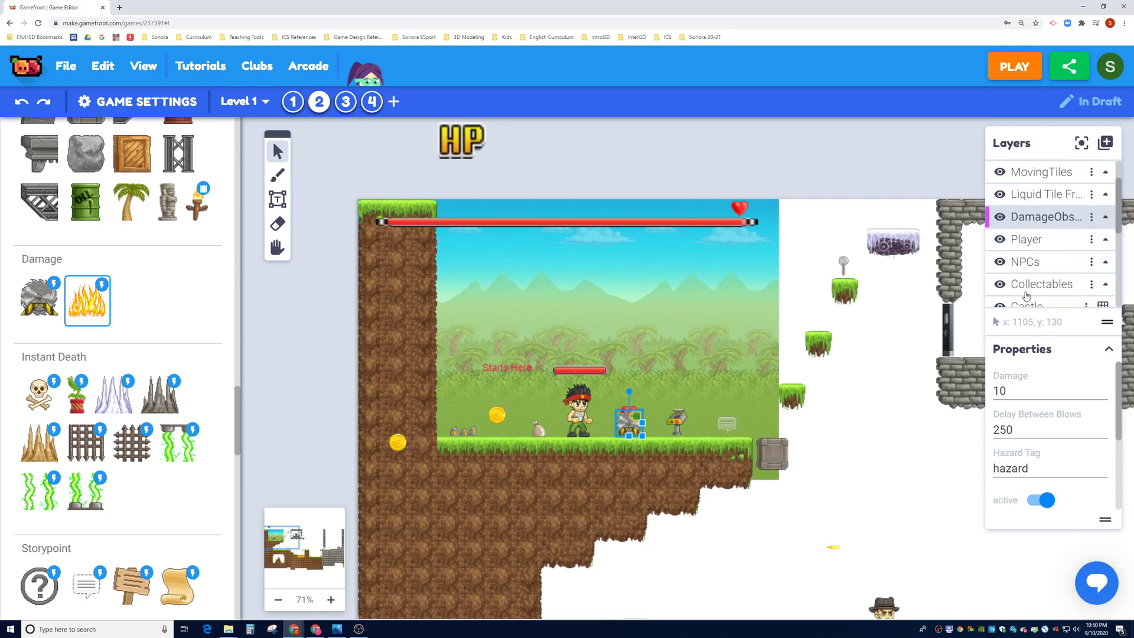
mouse_move(1026, 287)
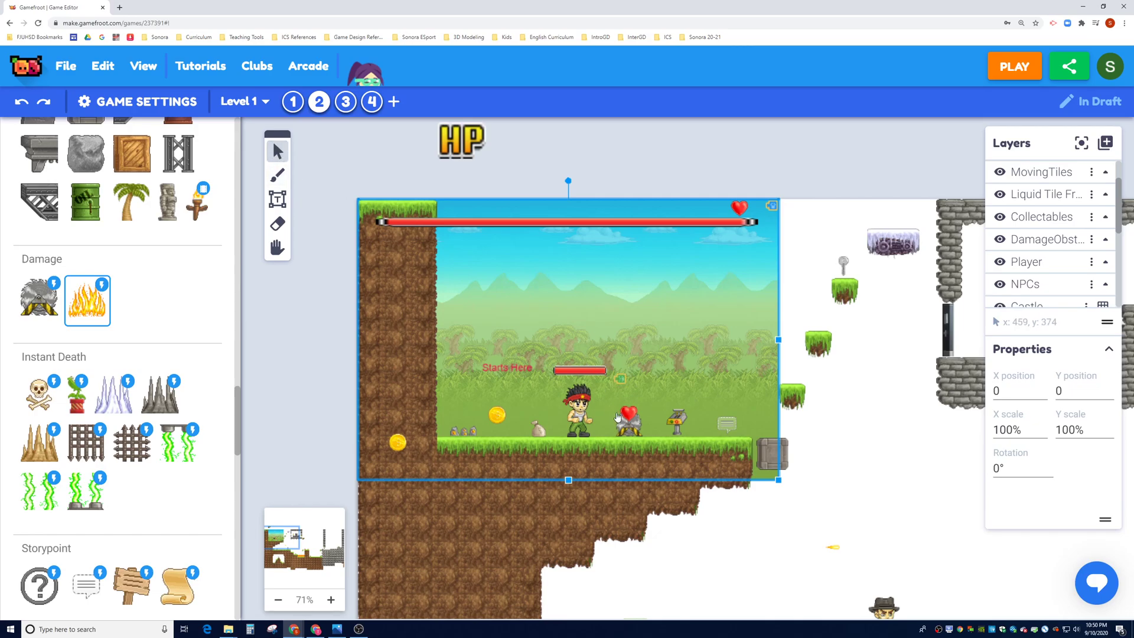
right_click(626, 417)
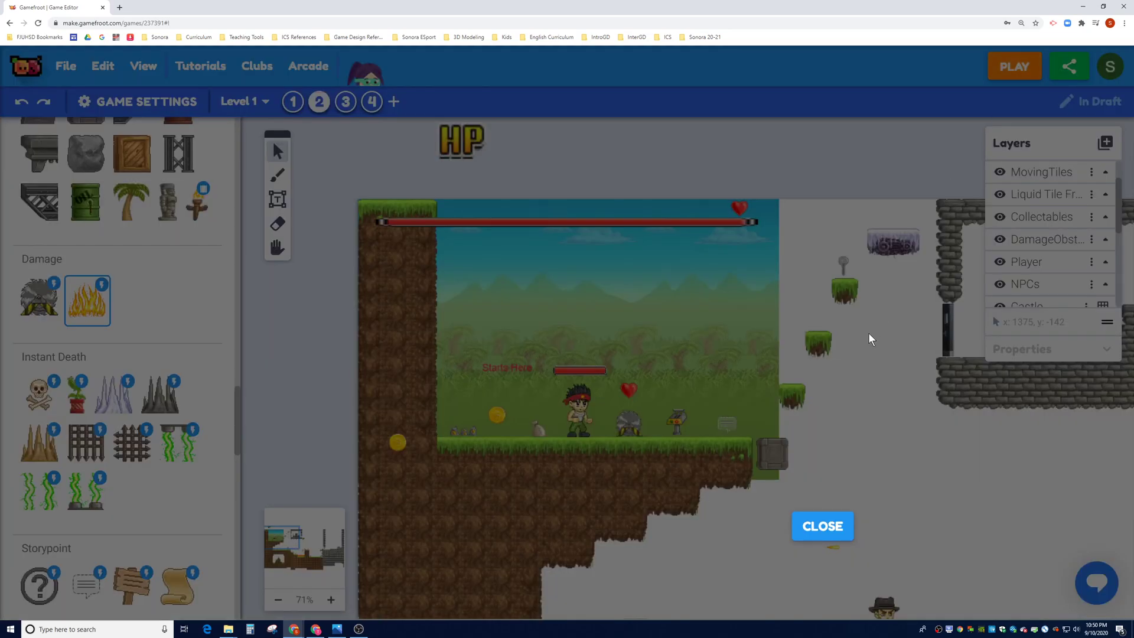
Step: Close the playtest window showing the spiky hazard and return to the level editor
click(1014, 66)
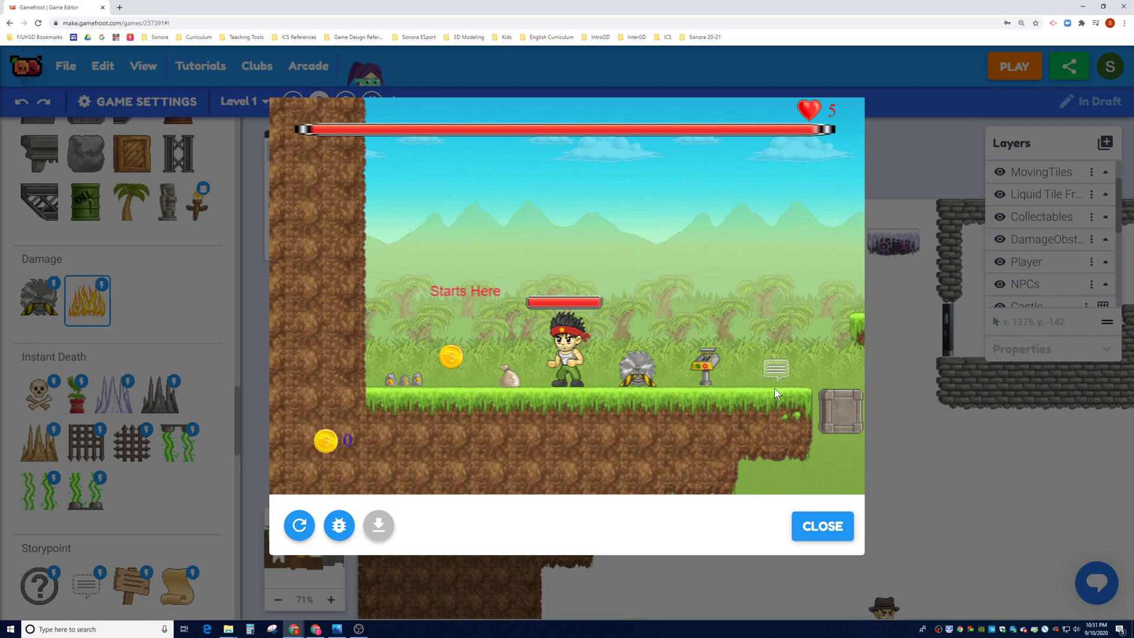
click(823, 526)
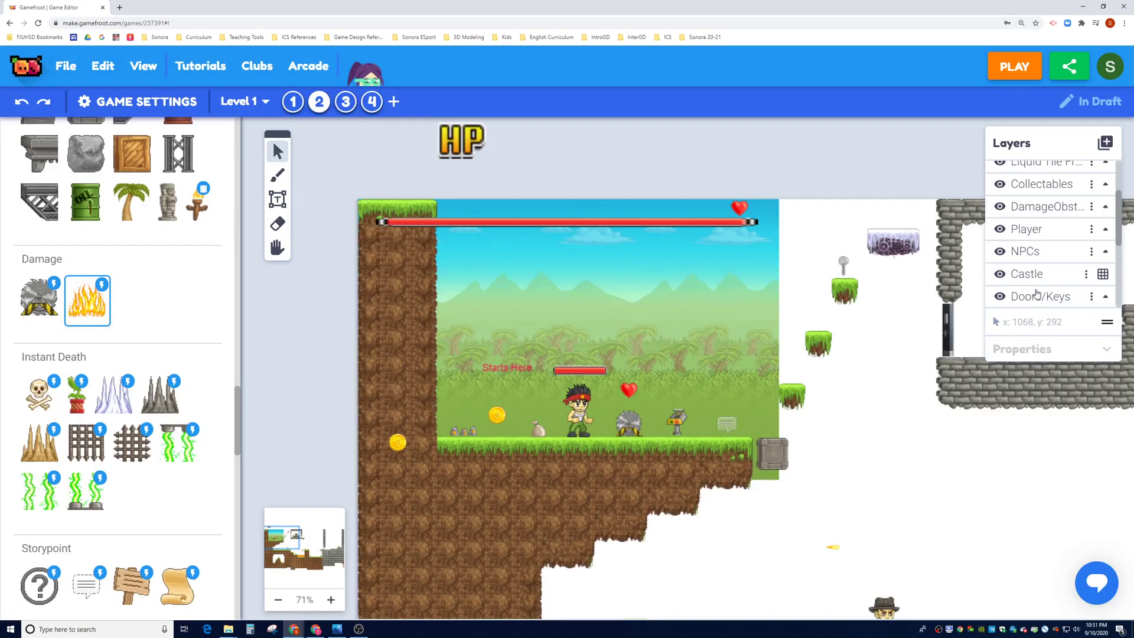
Step: Check the spiked hazard's Damage and Delay Between Blows, then pick the skull instant-death hazard
click(631, 423)
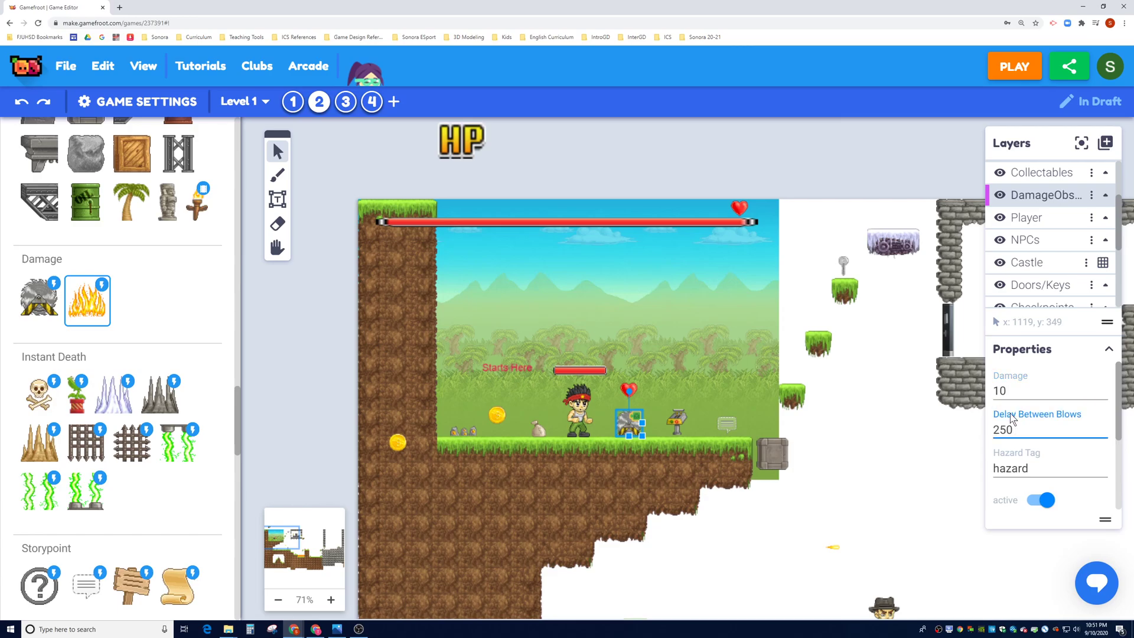
click(1015, 429)
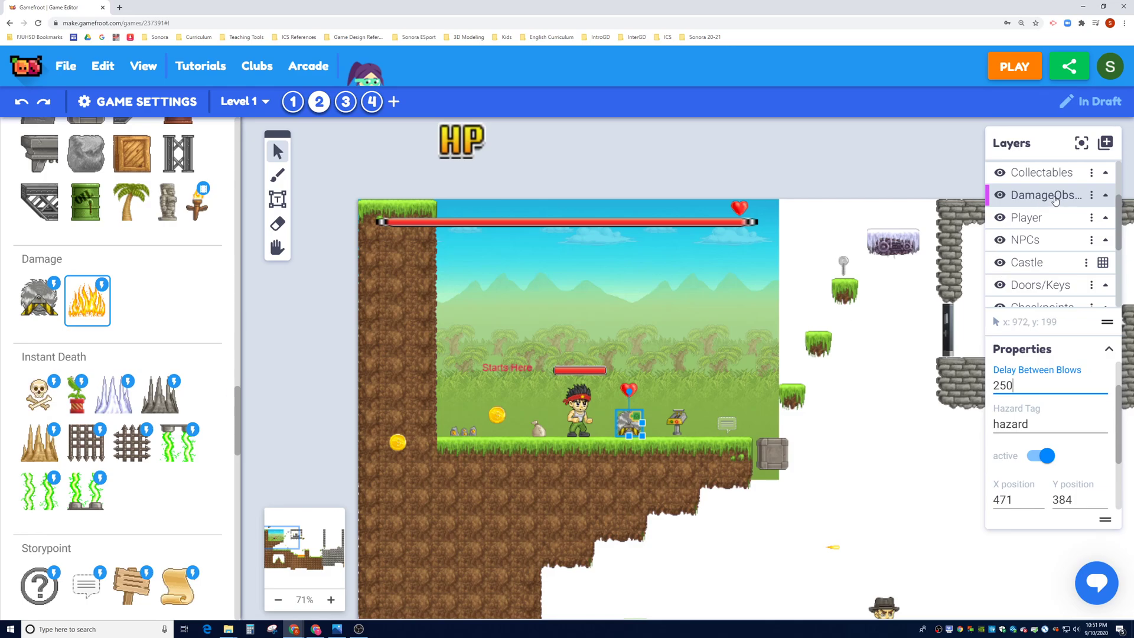
click(39, 394)
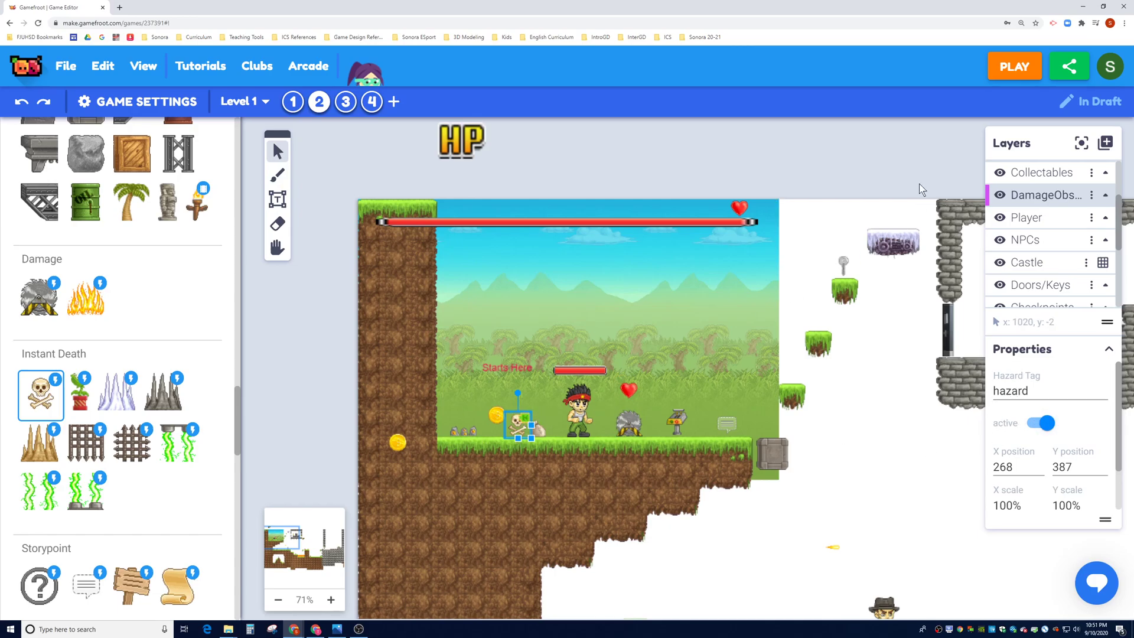
click(1014, 66)
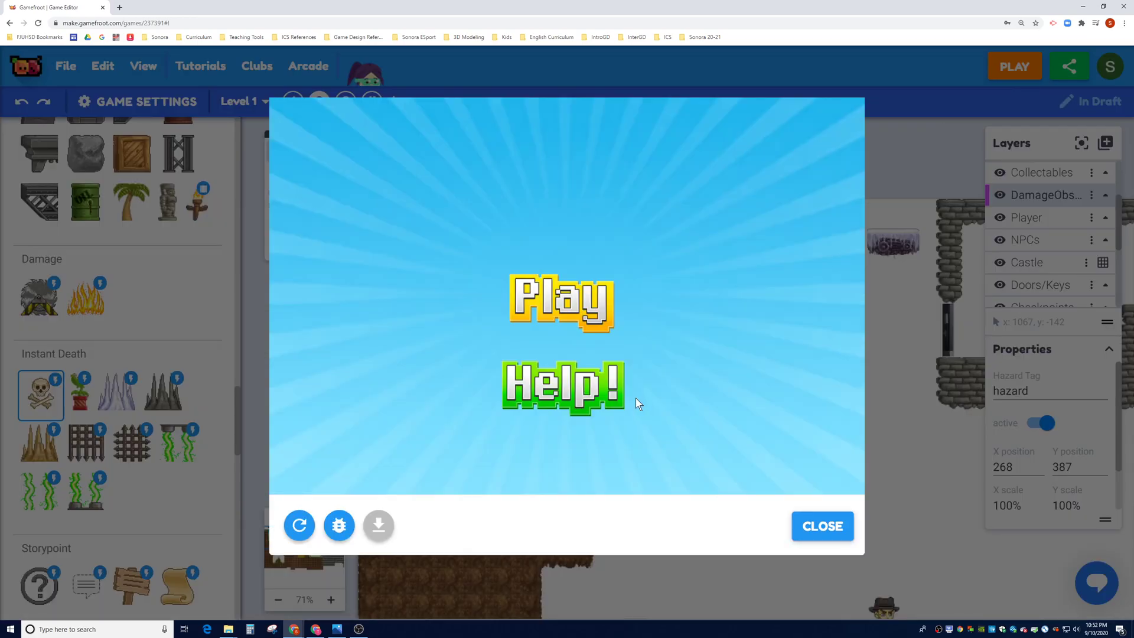
click(563, 306)
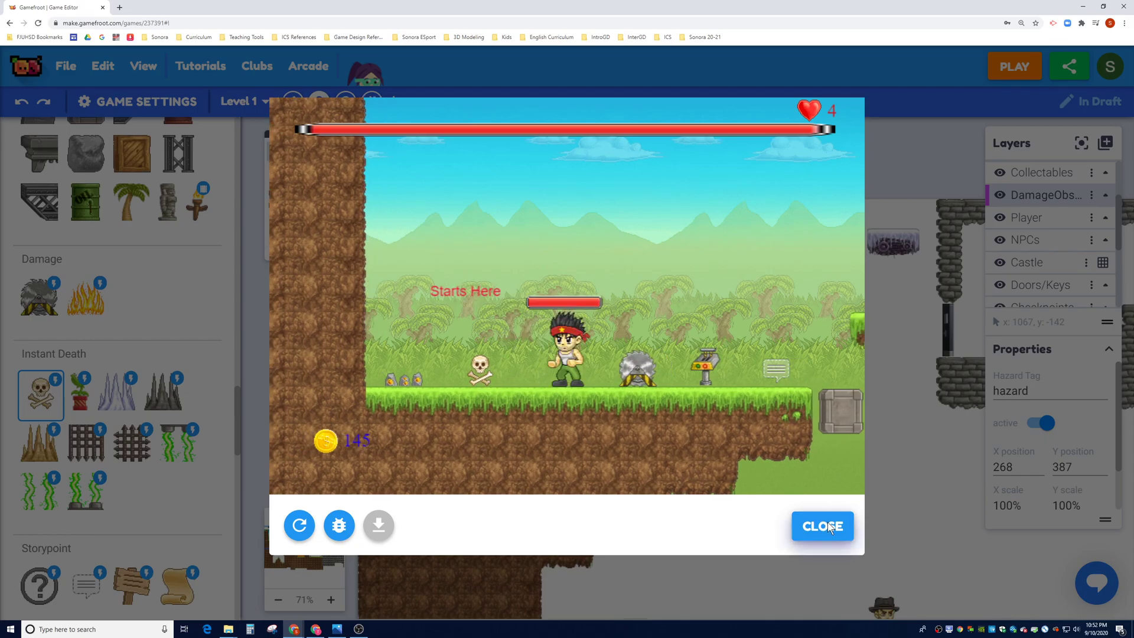
click(822, 526)
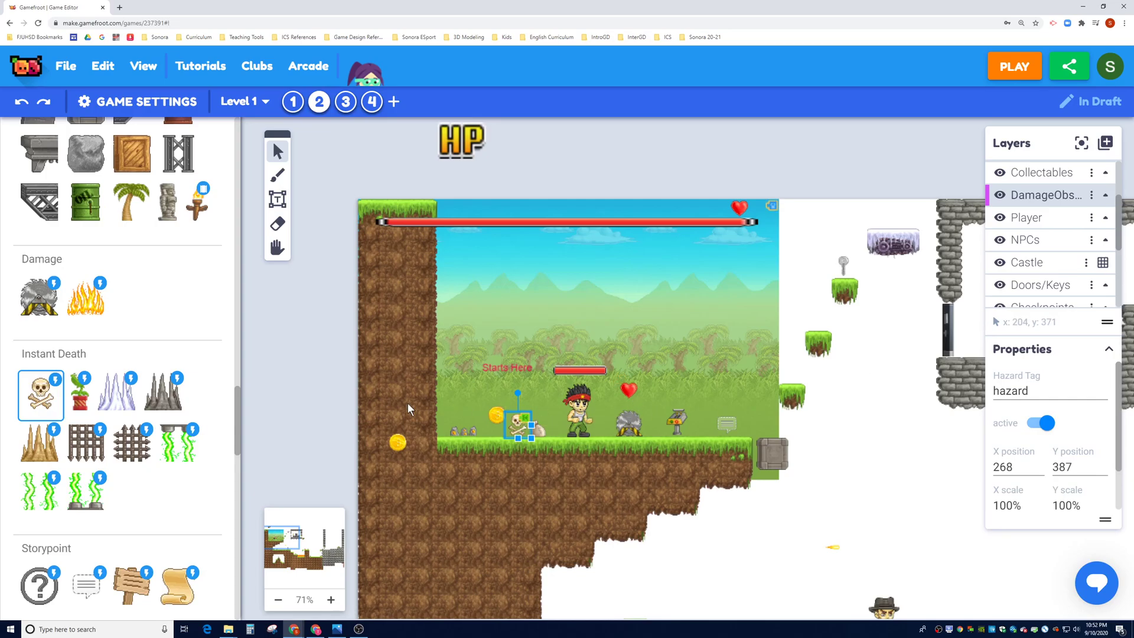
Step: Place a question-mark storypoint on the floating platform in the Storypoints layer
scroll(down, 3)
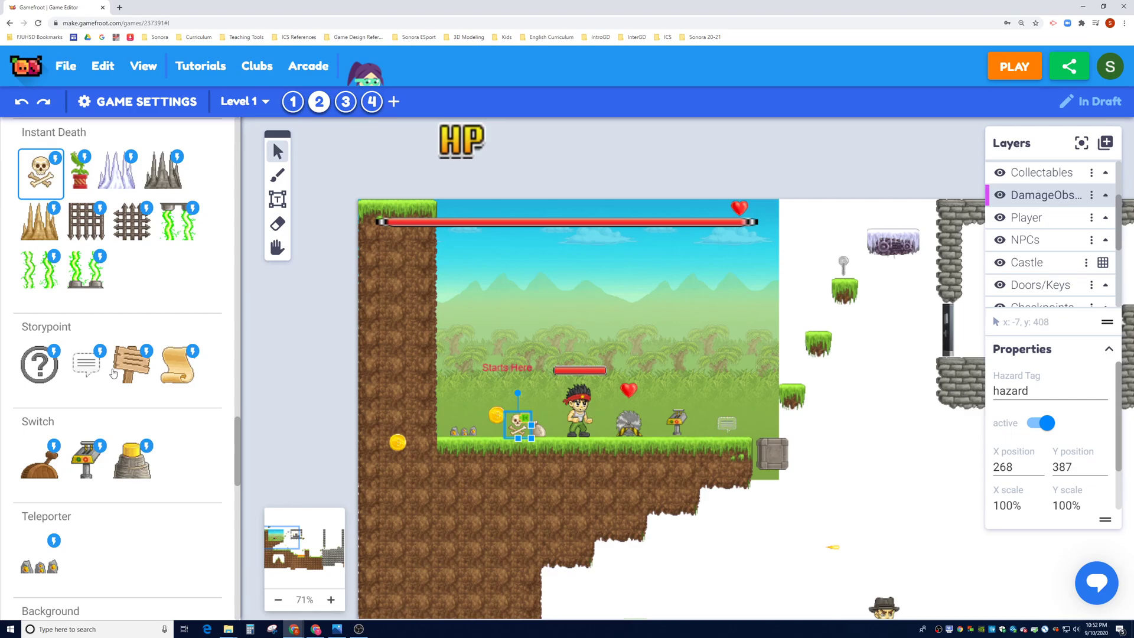
mouse_move(153, 362)
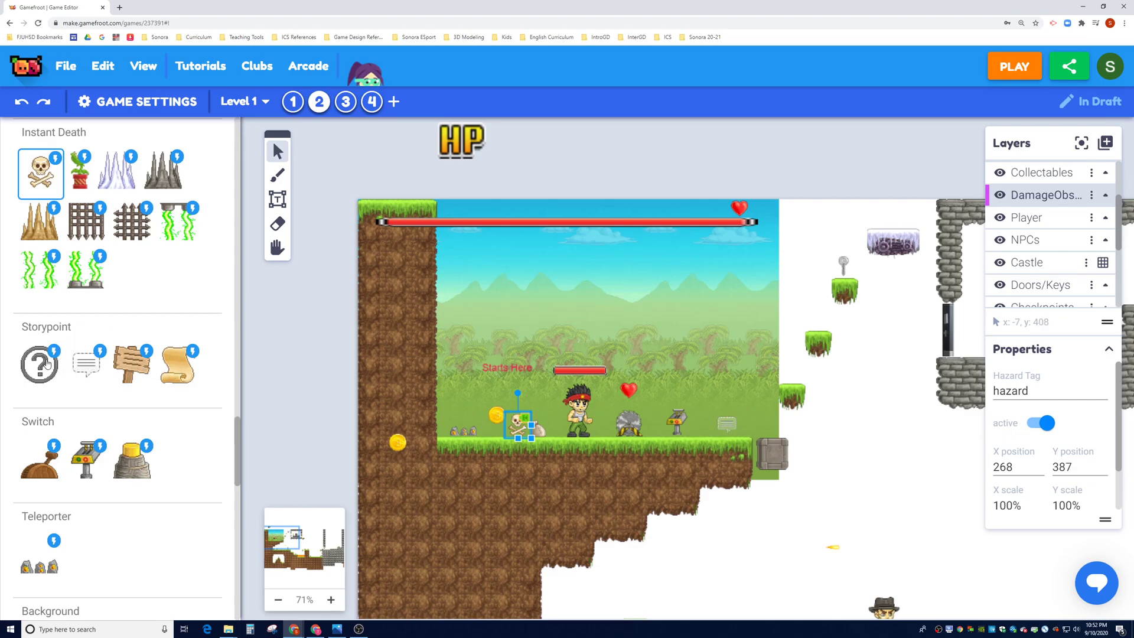
mouse_move(1047, 263)
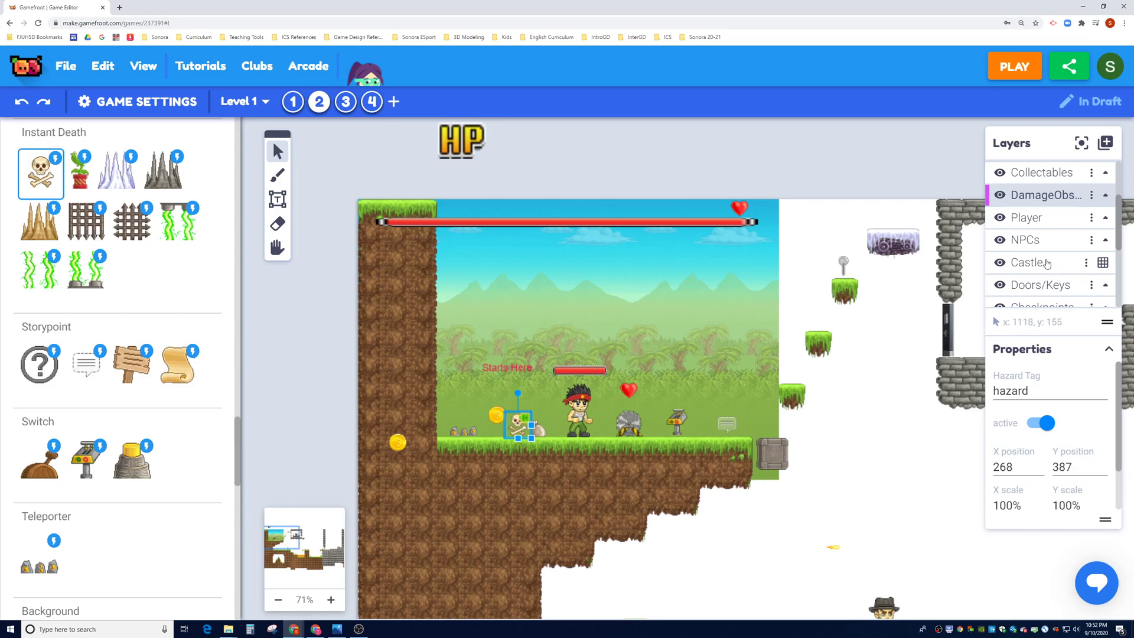
scroll(down, 3)
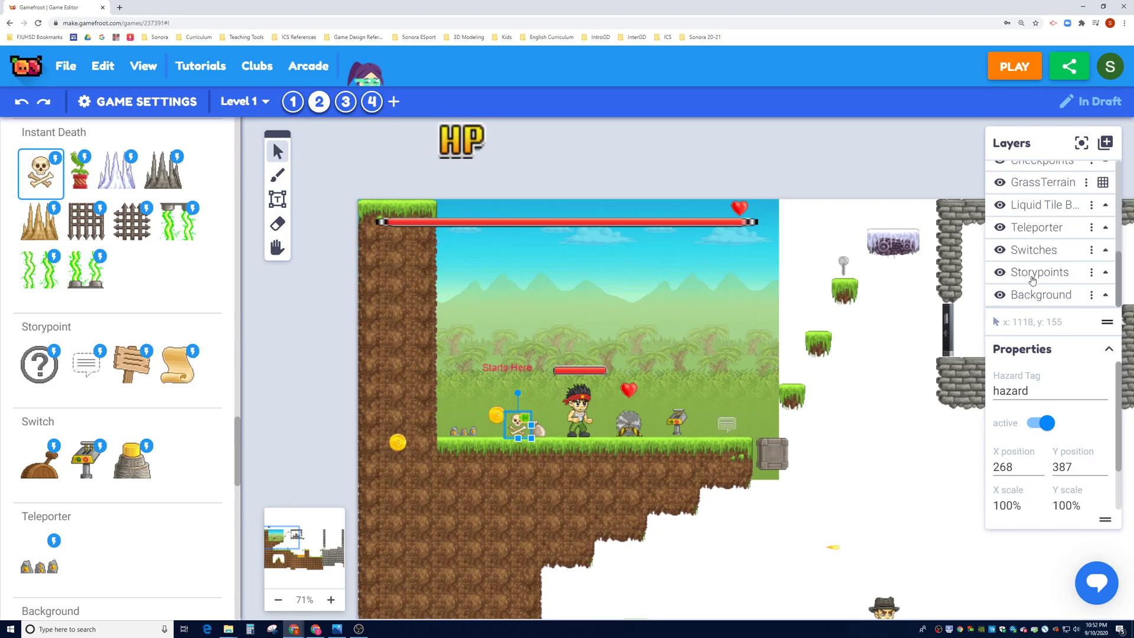
click(1040, 272)
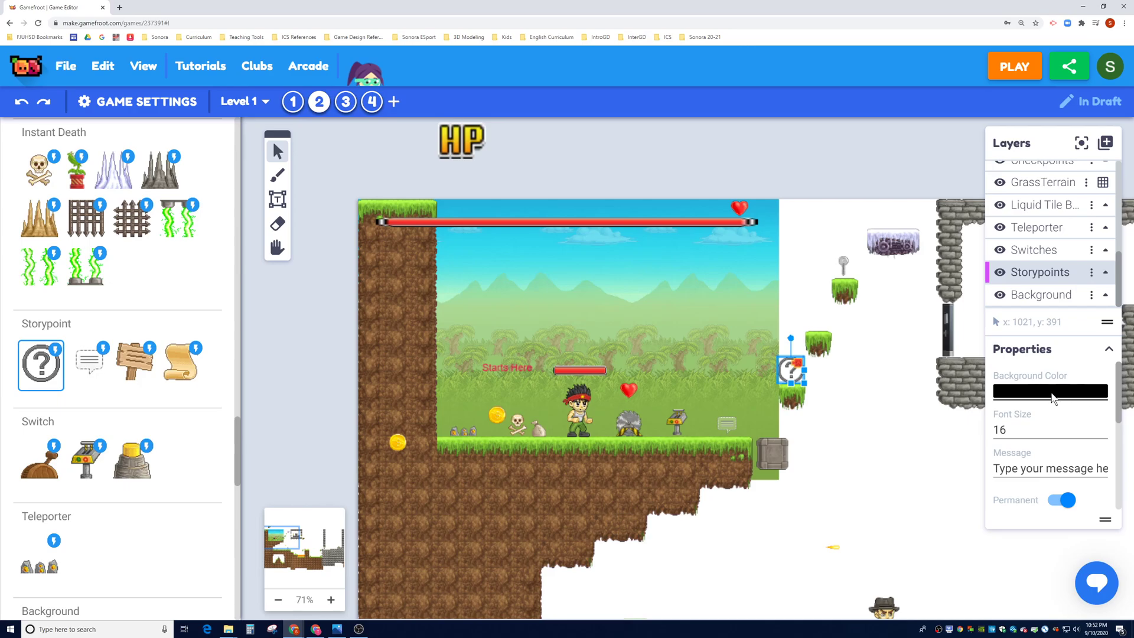
click(1021, 429)
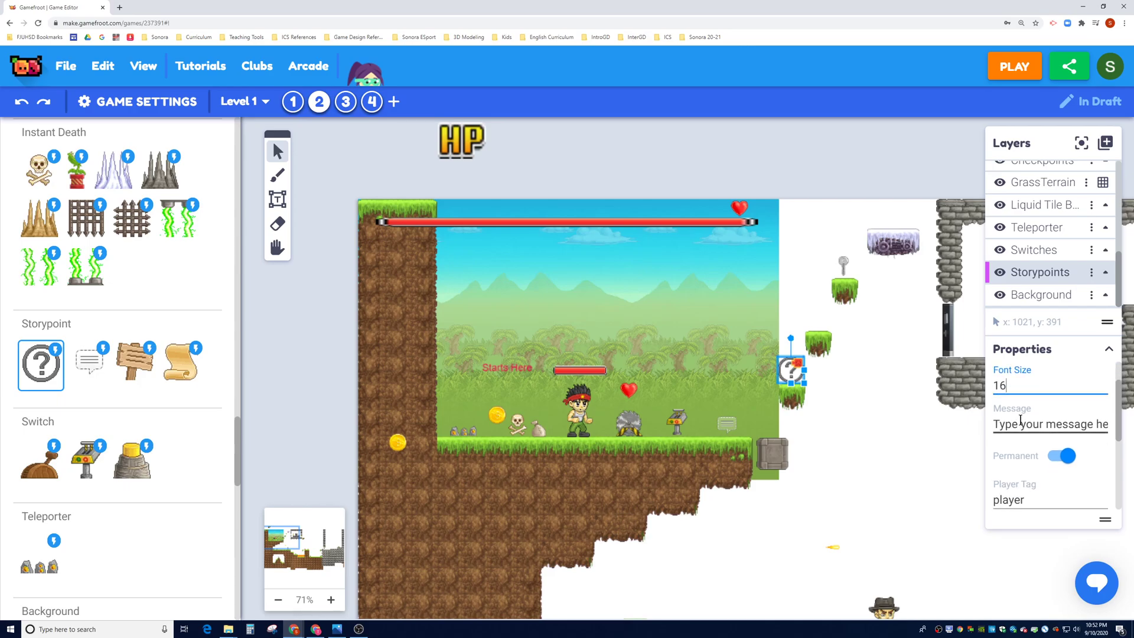
mouse_move(1029, 457)
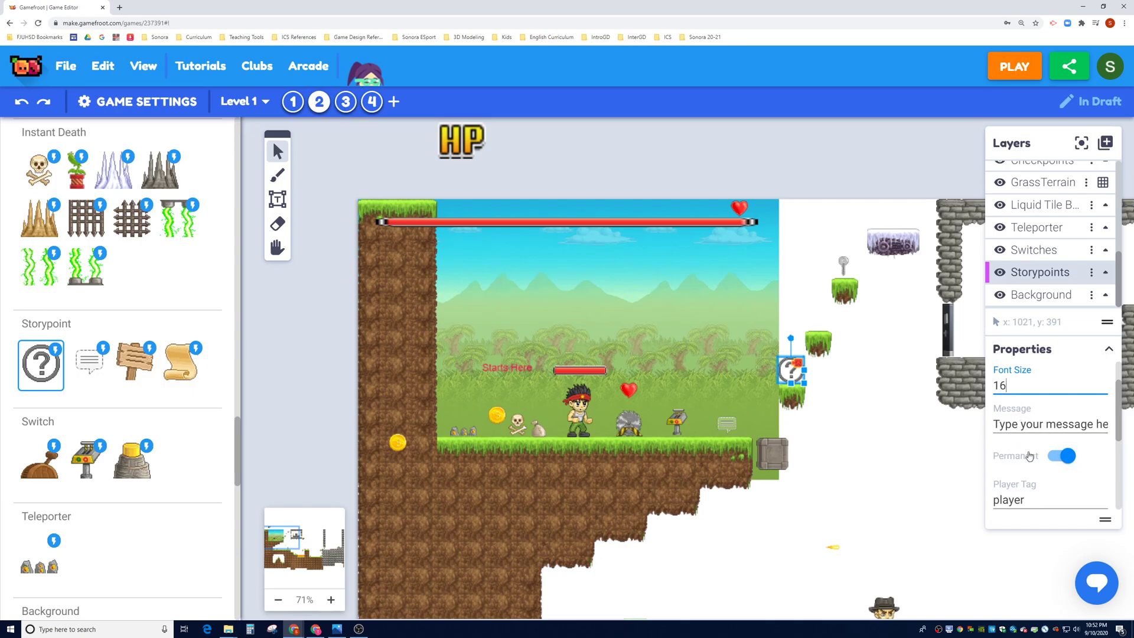
Step: Review the storypoint's display and text colour settings, leaving its placeholder message selected
click(1062, 455)
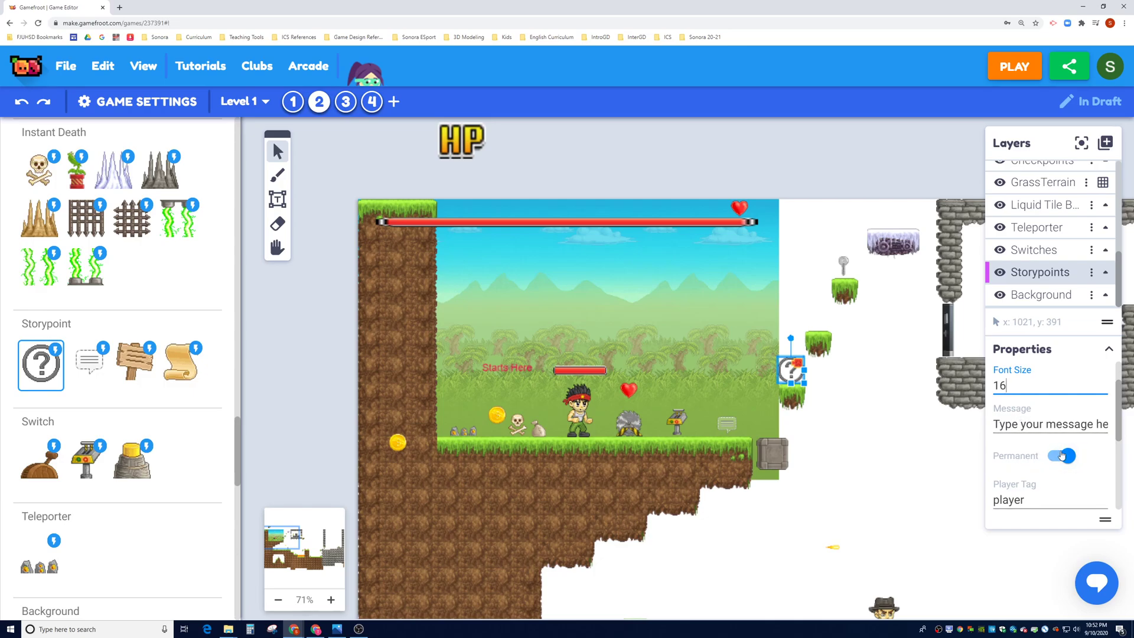
click(1061, 455)
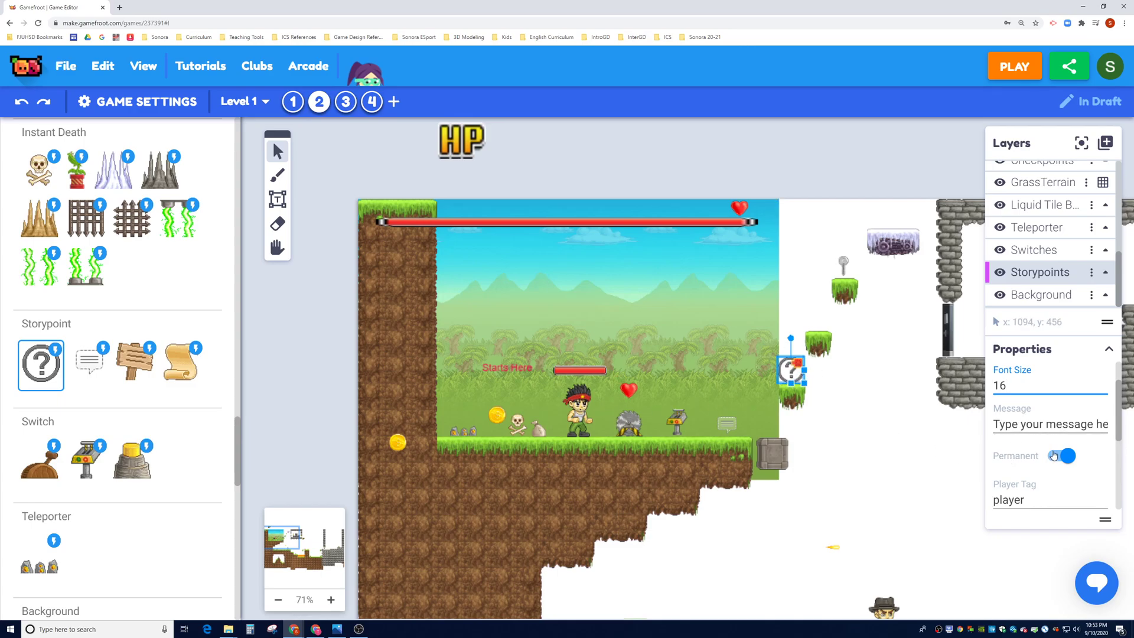
click(1065, 455)
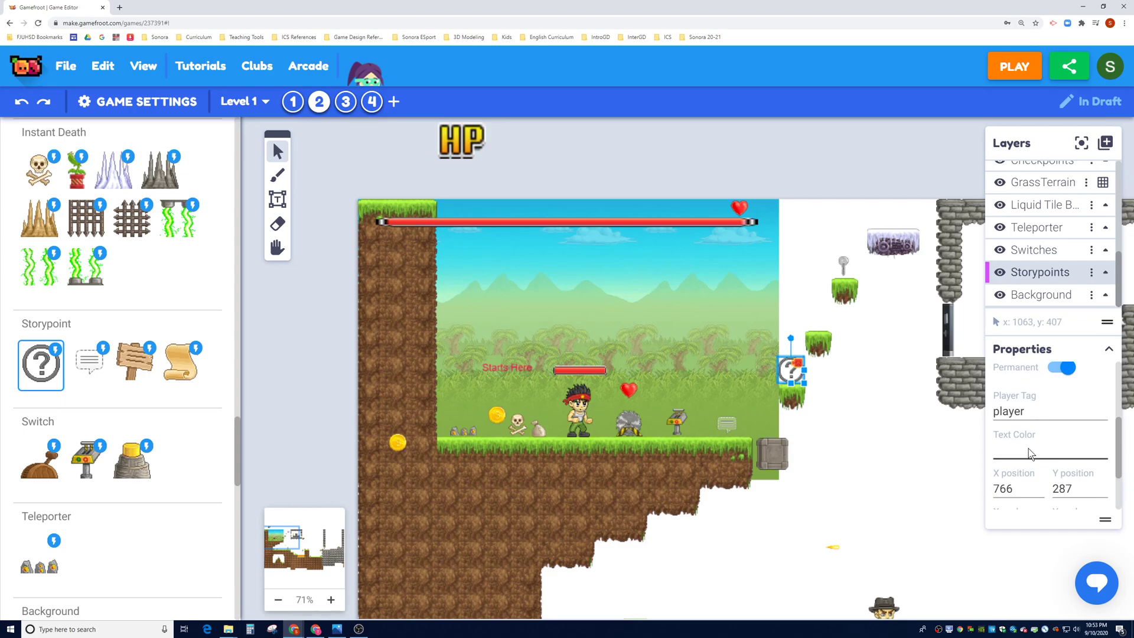
click(1050, 452)
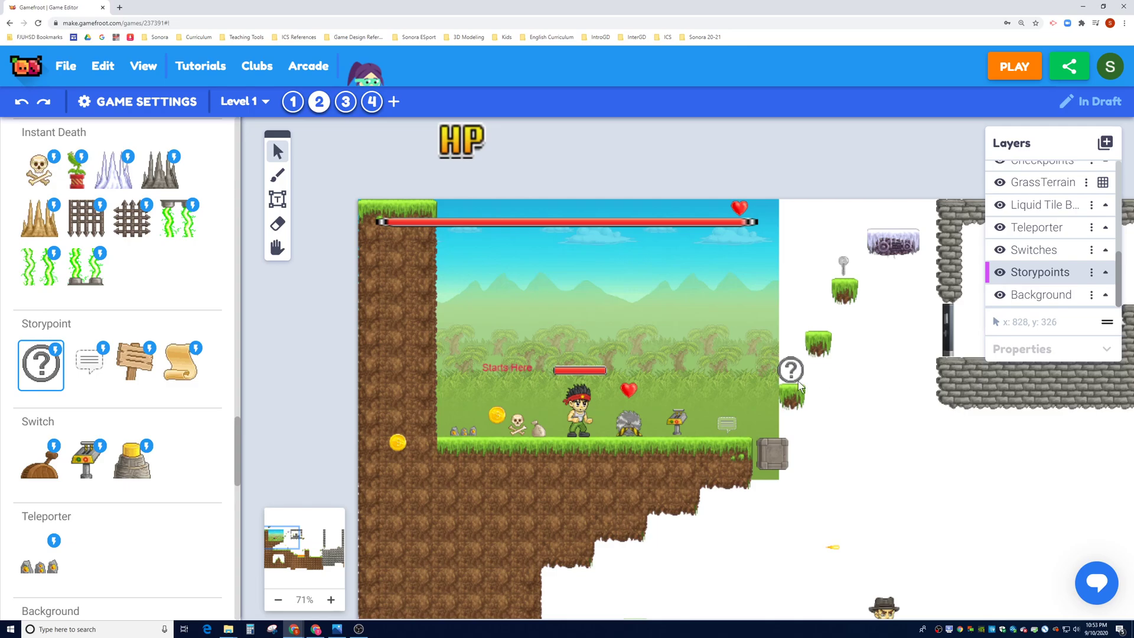
click(790, 369)
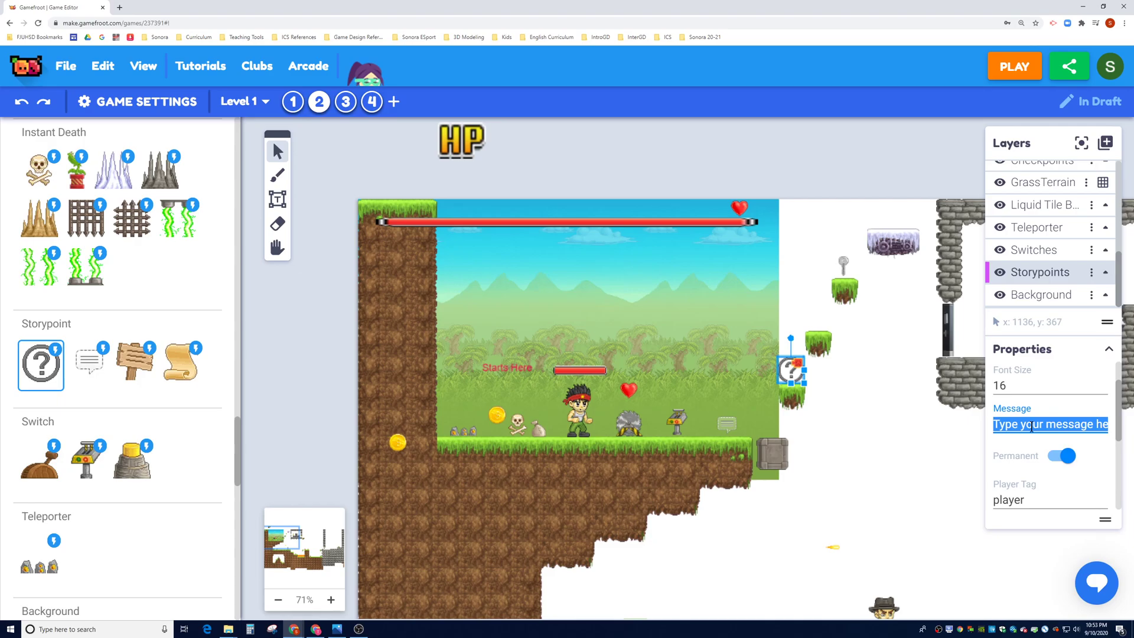
Step: Set the storypoint message to 'You see a secret in the distance.'
text(You see a s)
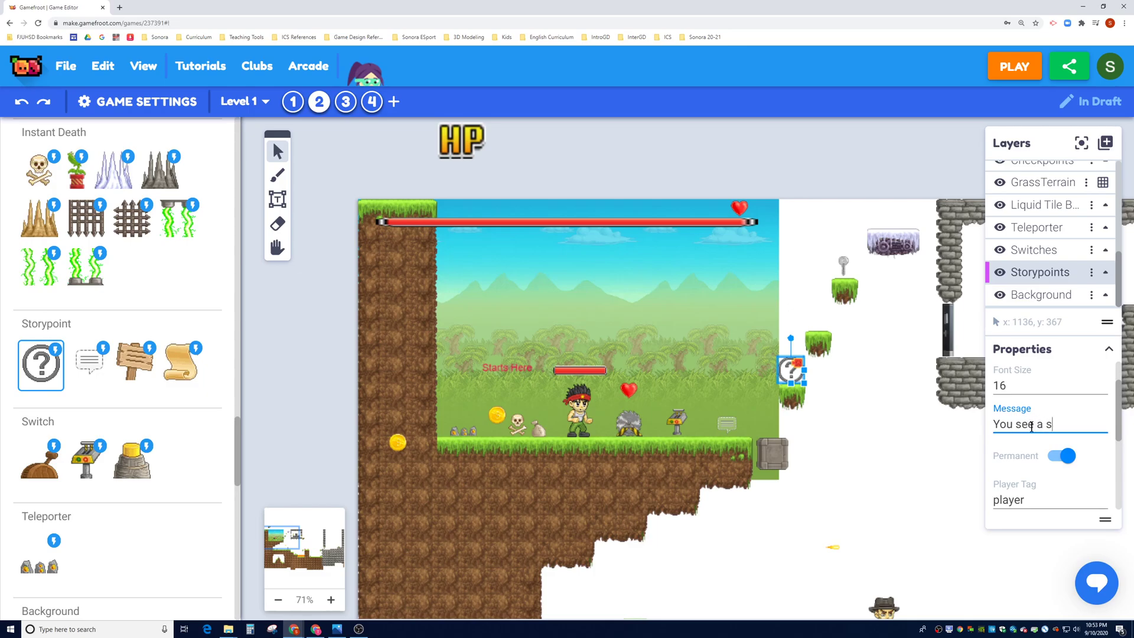
text(ecret in the)
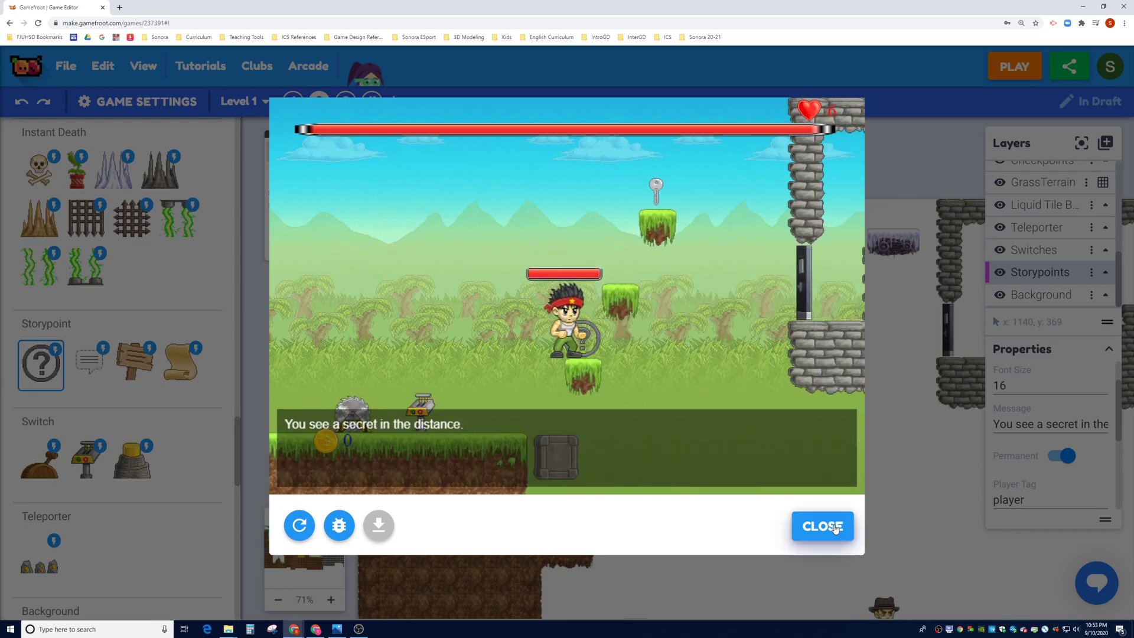
Step: Playtest the level to confirm the message 'You see a secret liar in the distance.' appears
click(822, 526)
text(liar )
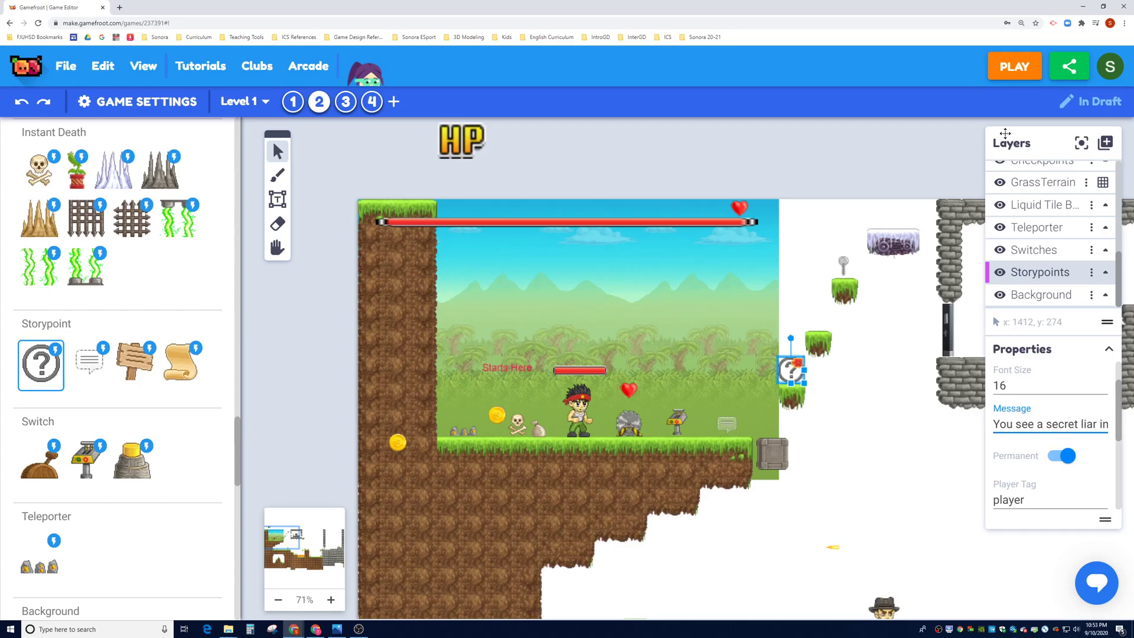
click(1014, 66)
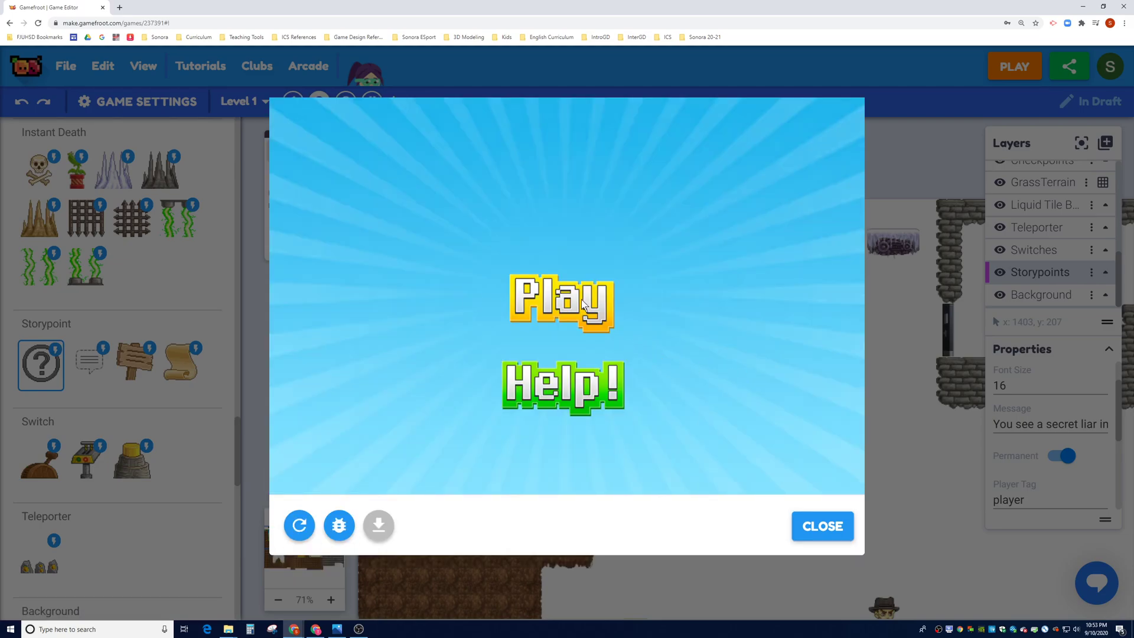
click(562, 306)
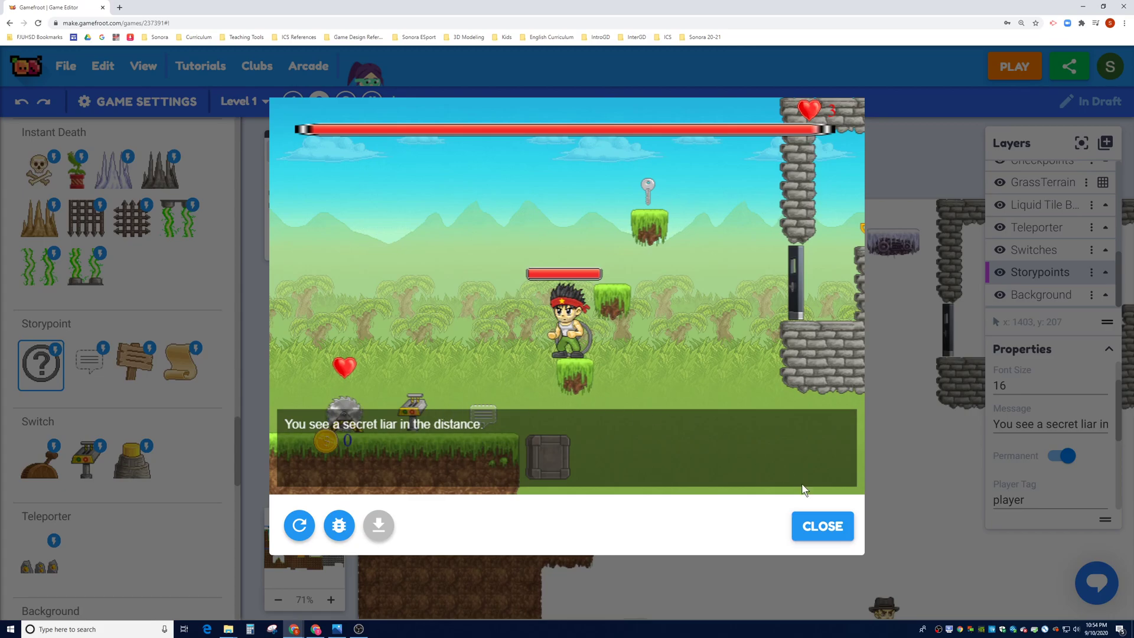
click(822, 526)
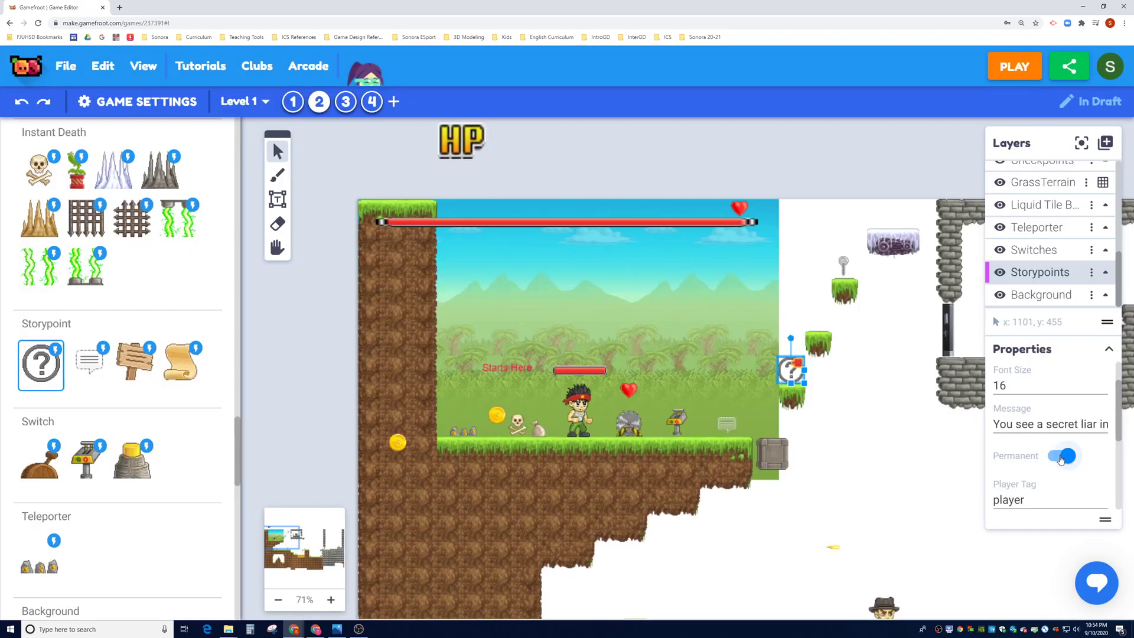
Step: Switch off the storypoint's Permanent setting and confirm it shows once in a playtest
click(1061, 456)
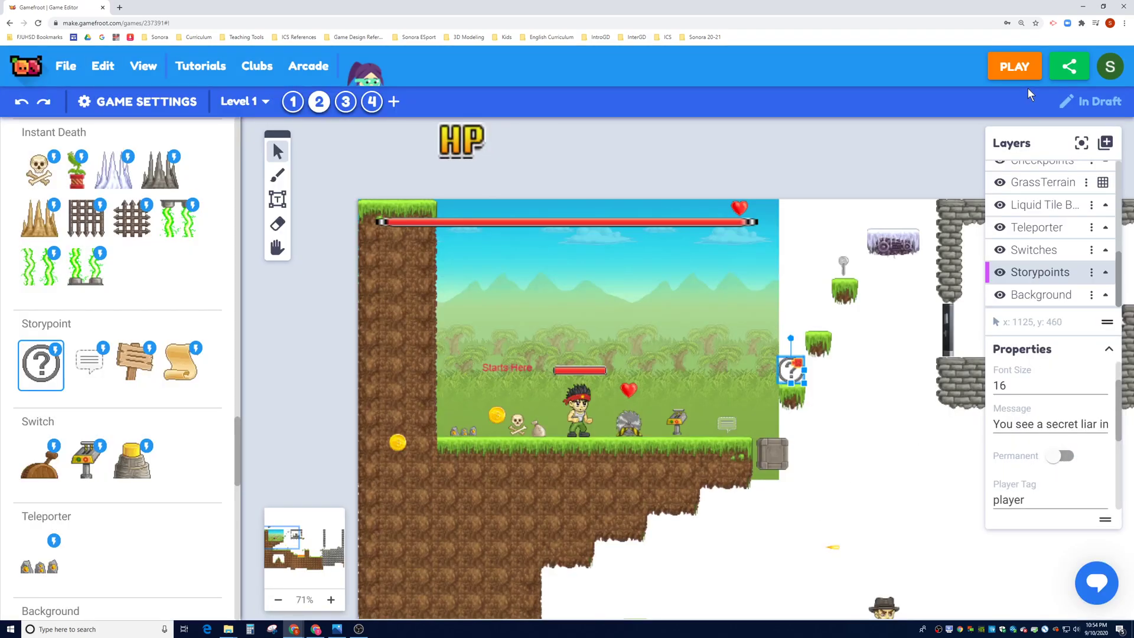
click(1014, 65)
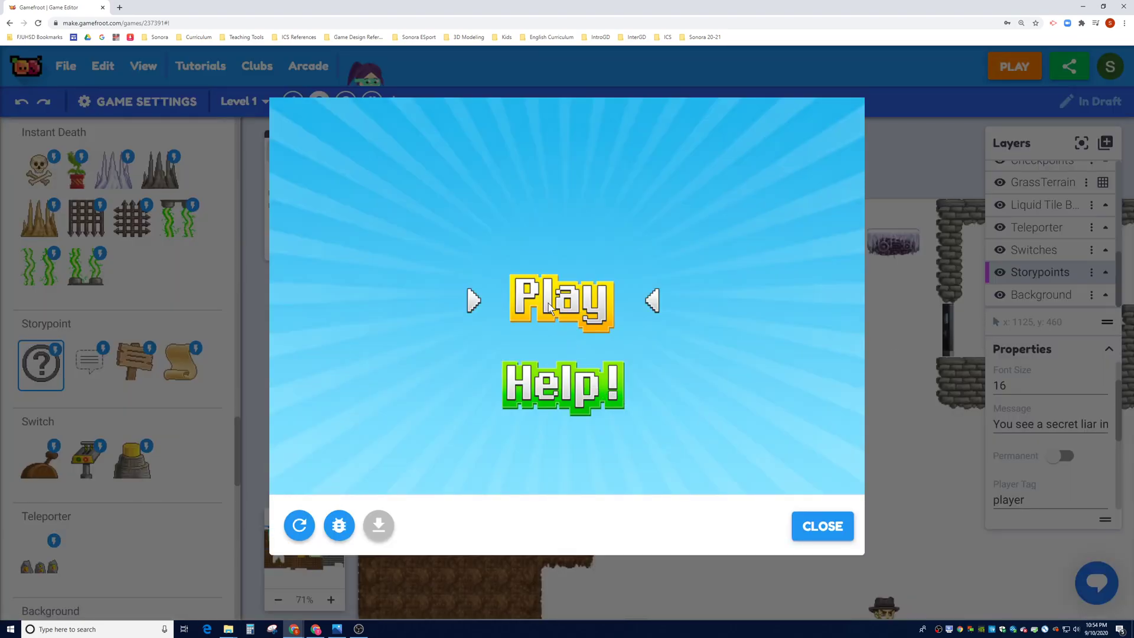
click(562, 301)
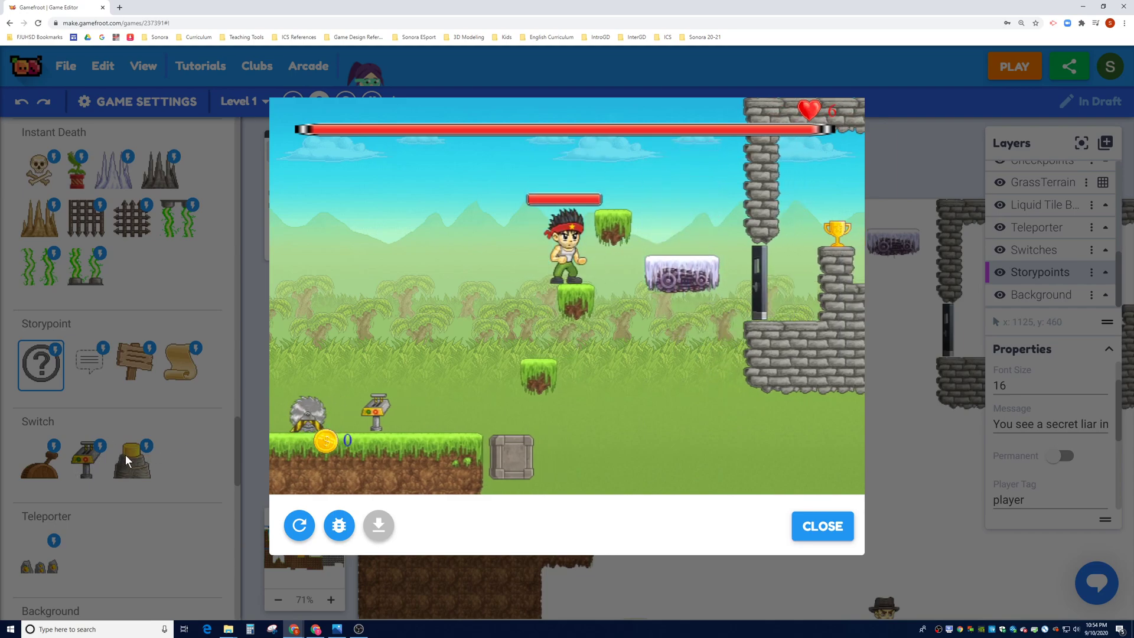
click(822, 526)
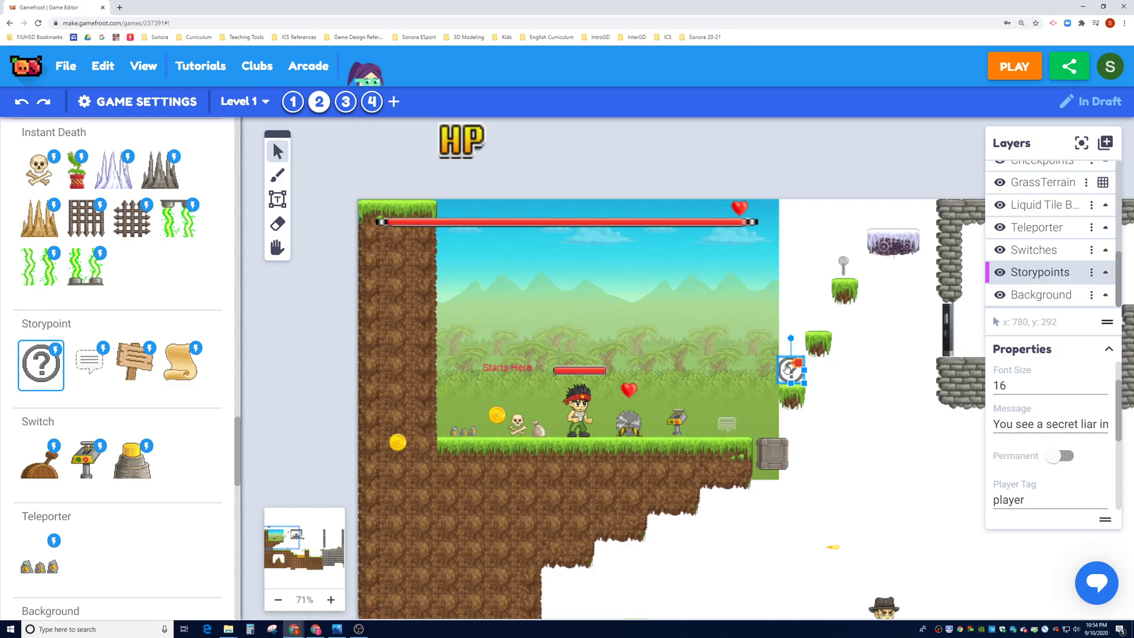
Step: Scroll the asset library past Background and Liquid Tile to the Weapon category with the Shotgun
drag(790, 368, 792, 370)
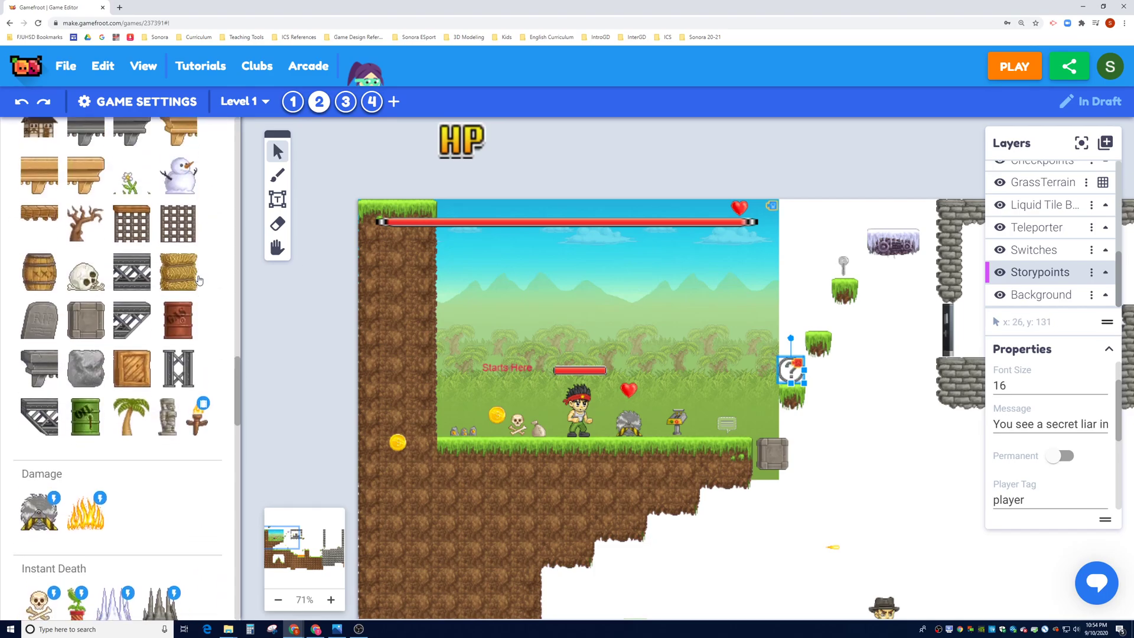
scroll(down, 3)
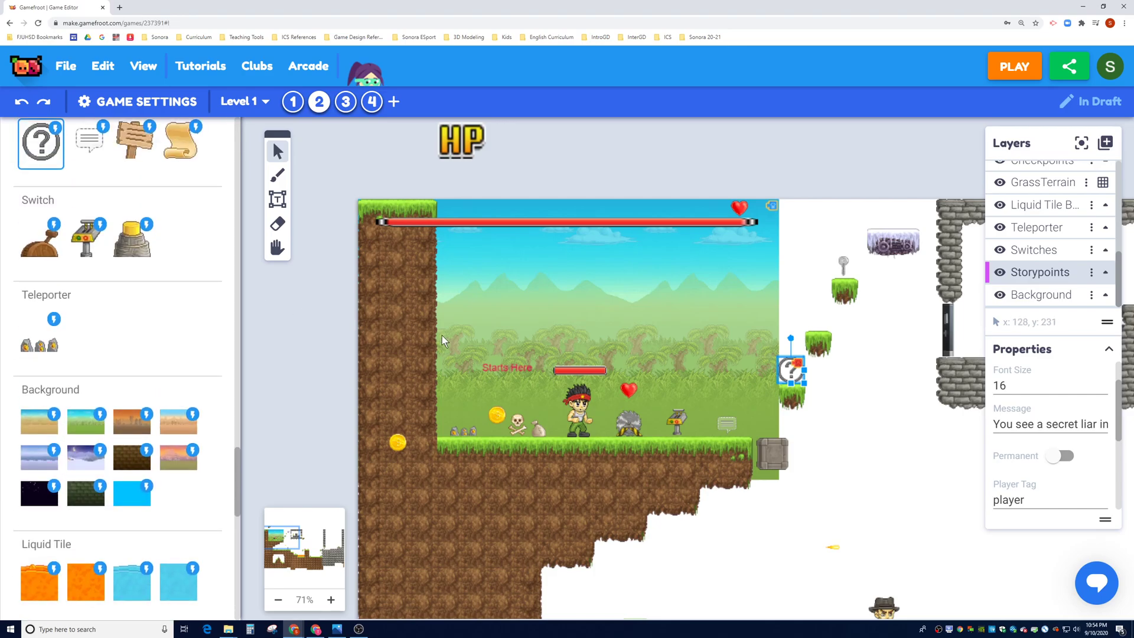
scroll(down, 3)
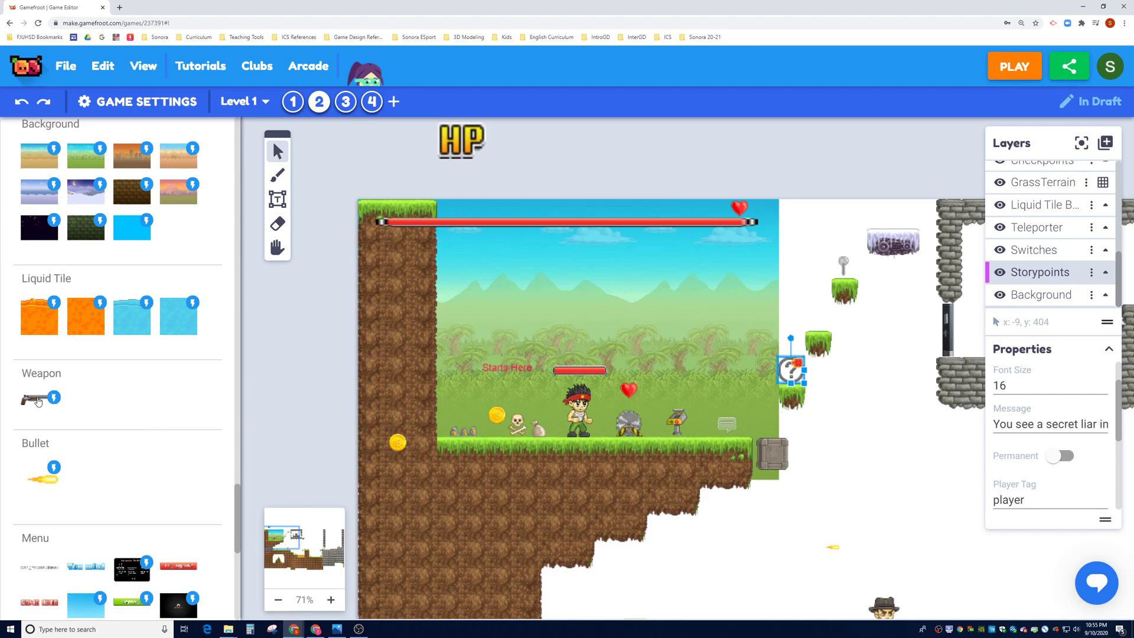
mouse_move(30, 399)
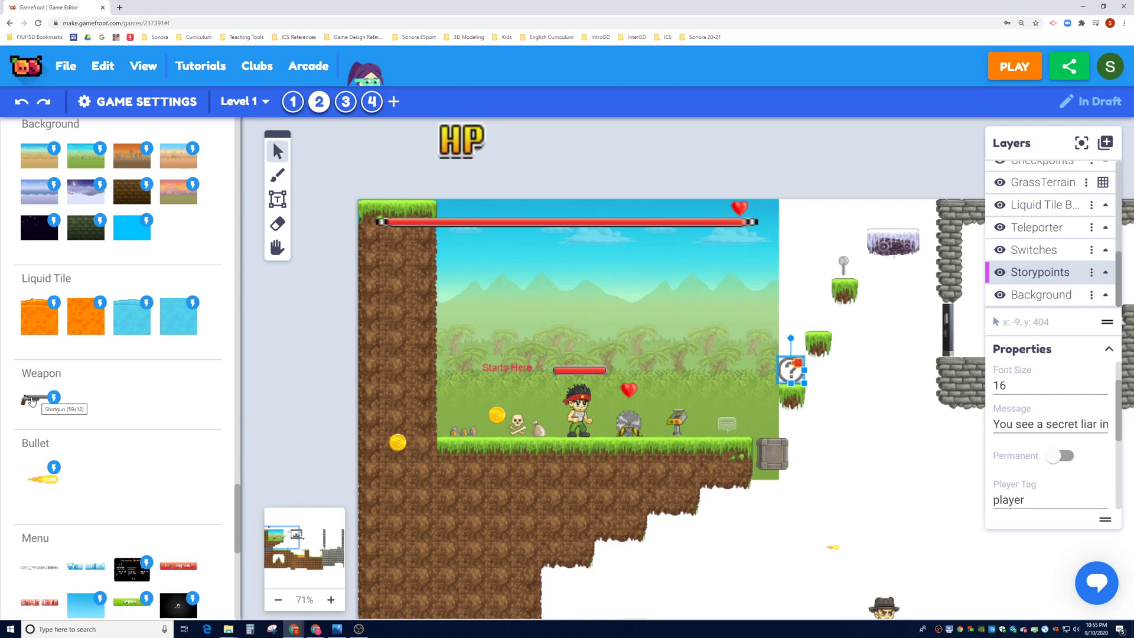
mouse_move(1067, 296)
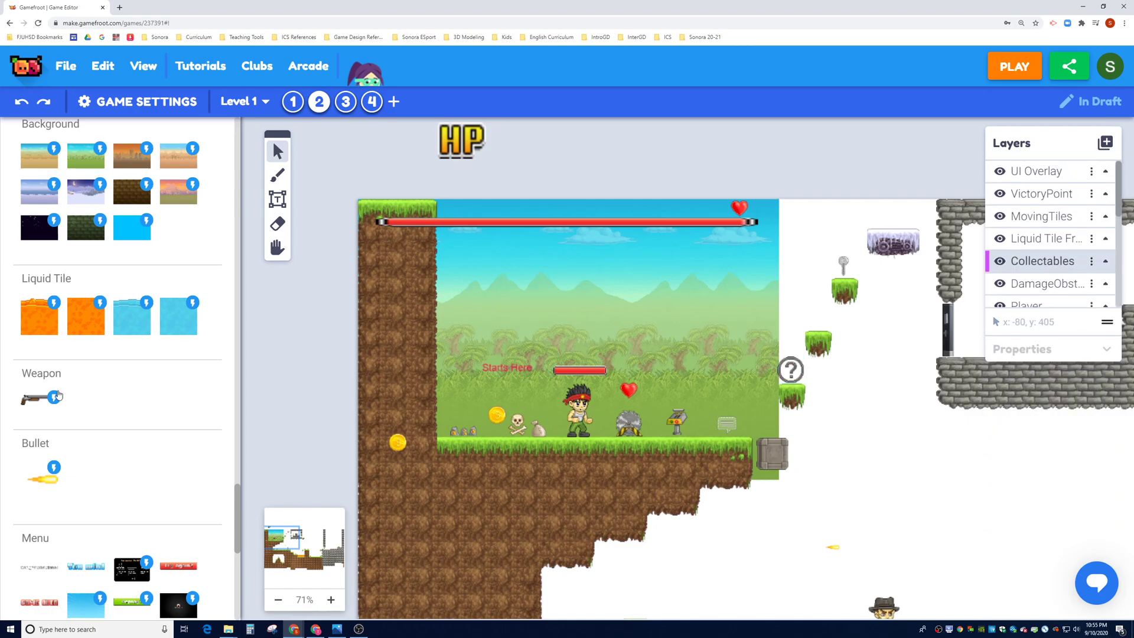
mouse_move(47, 403)
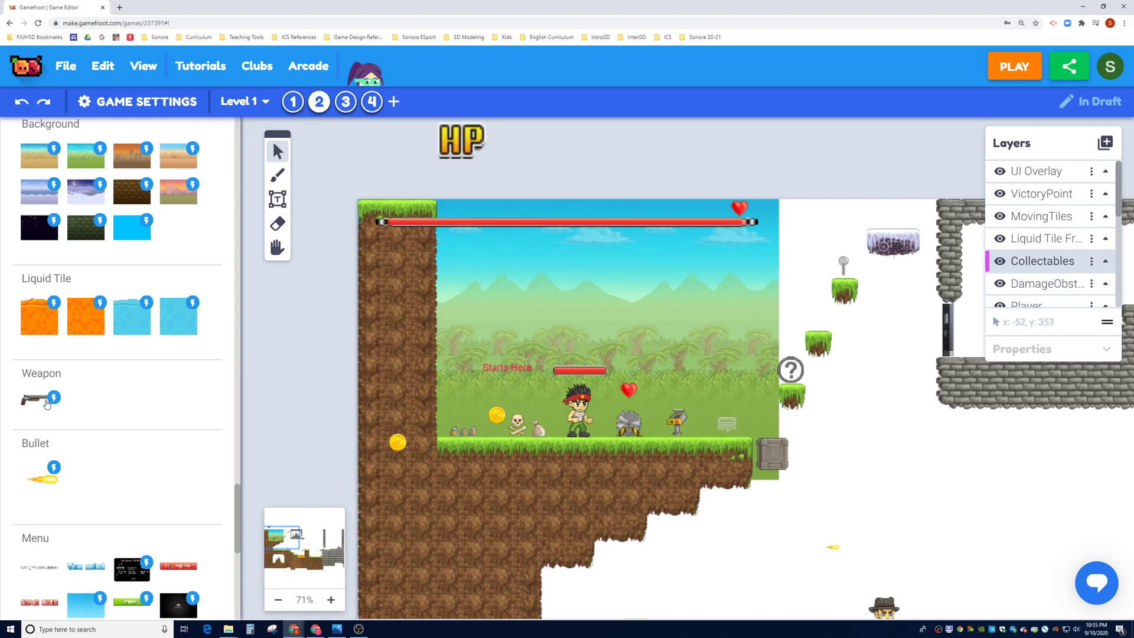
Step: Place a Shotgun on the small grass platform near the story point and playtest firing it
click(33, 402)
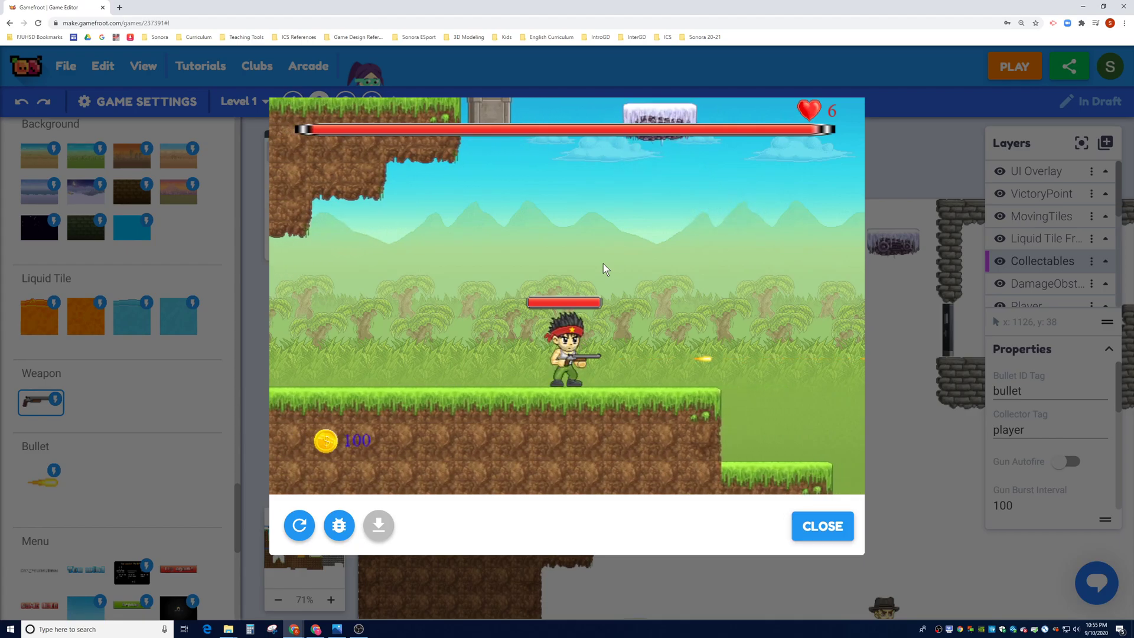
click(822, 525)
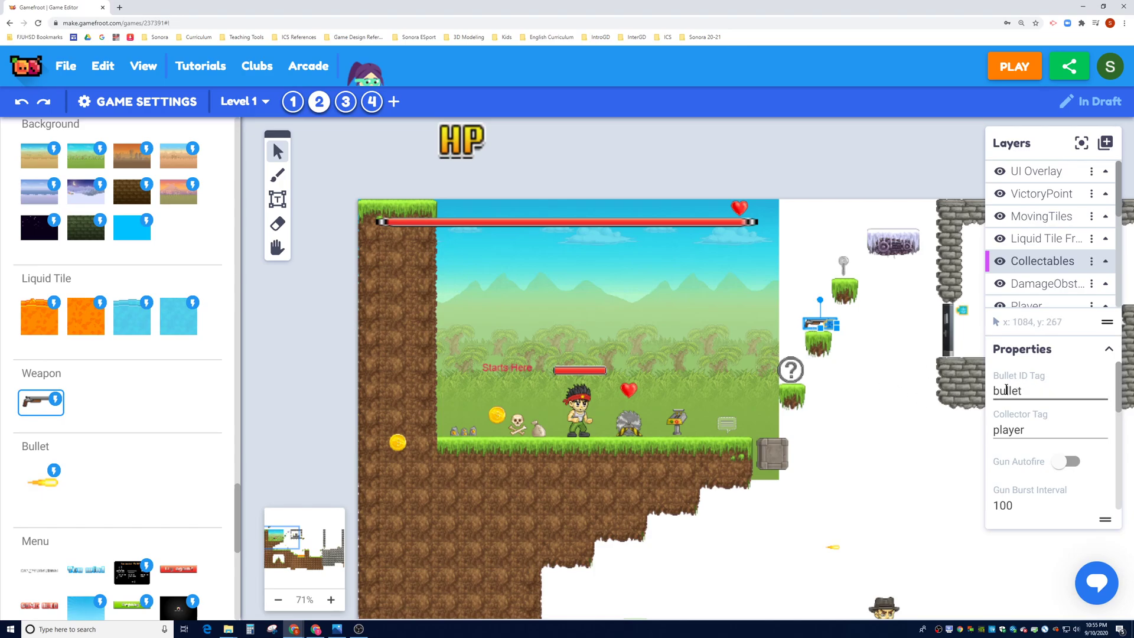
Step: Set the shotgun's Gun Burst Shots to 3, Burst Interval to 50 and Reload Time to 100
scroll(down, 3)
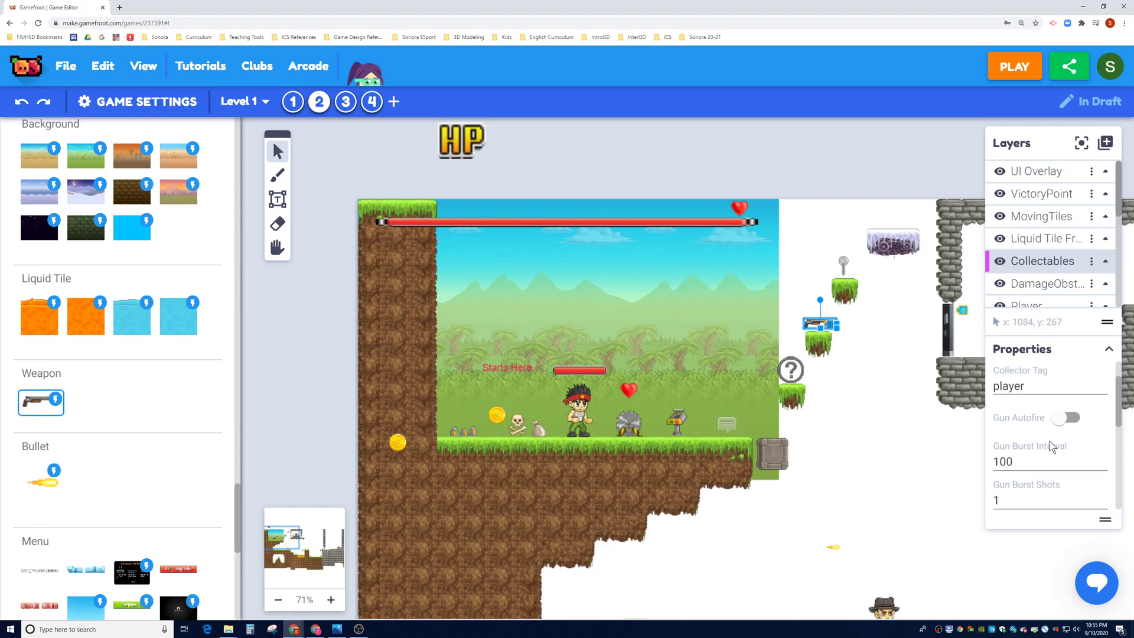
scroll(down, 3)
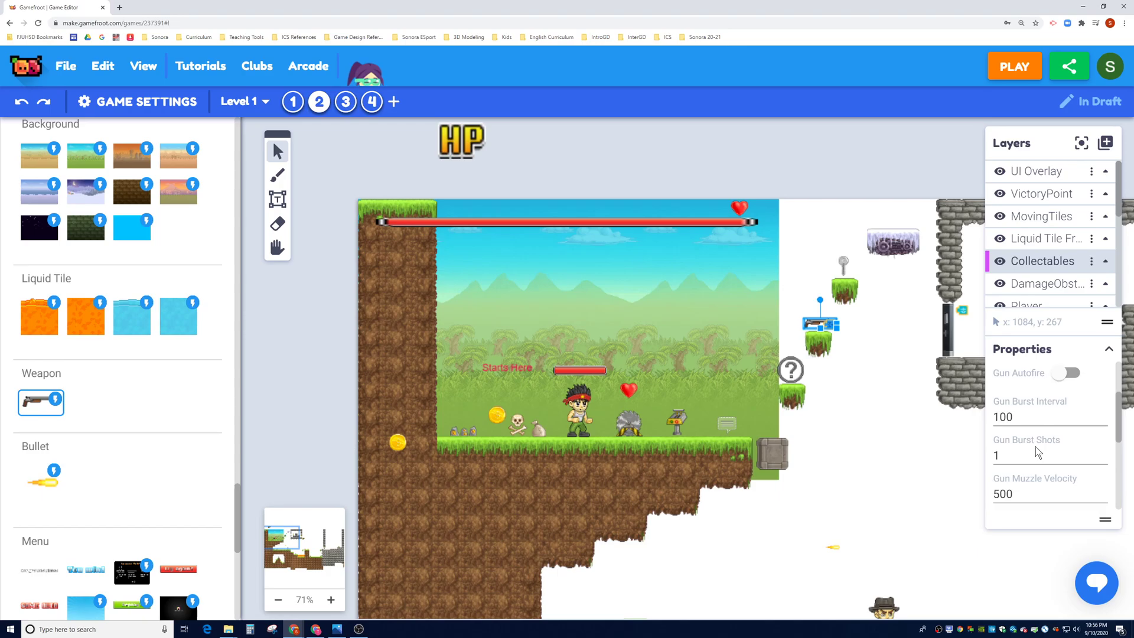
click(1012, 455)
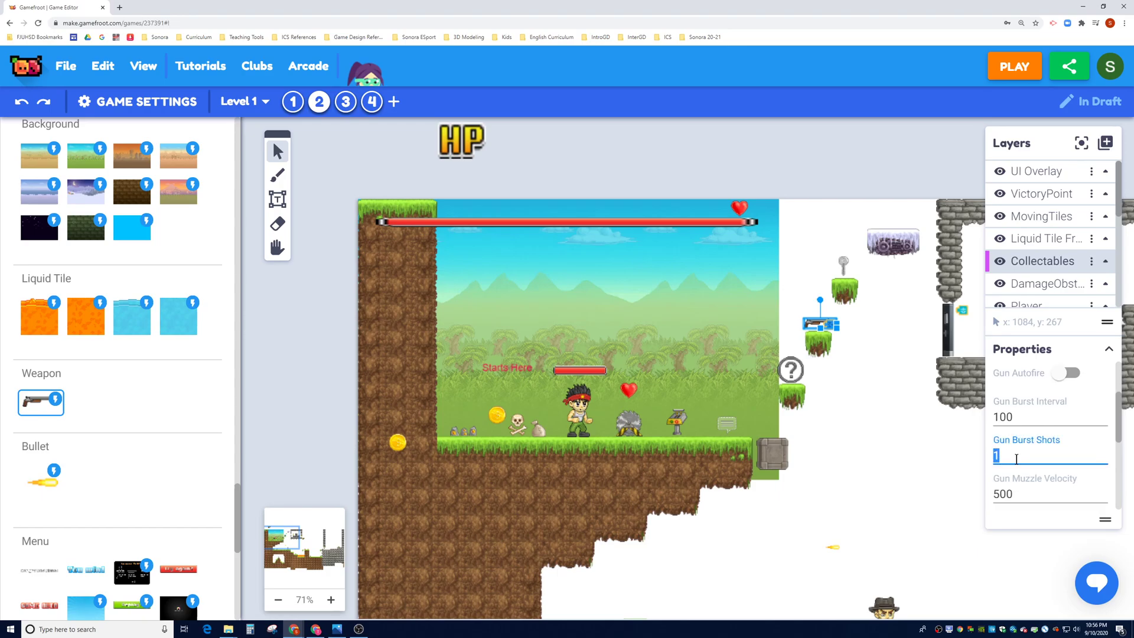
text(3)
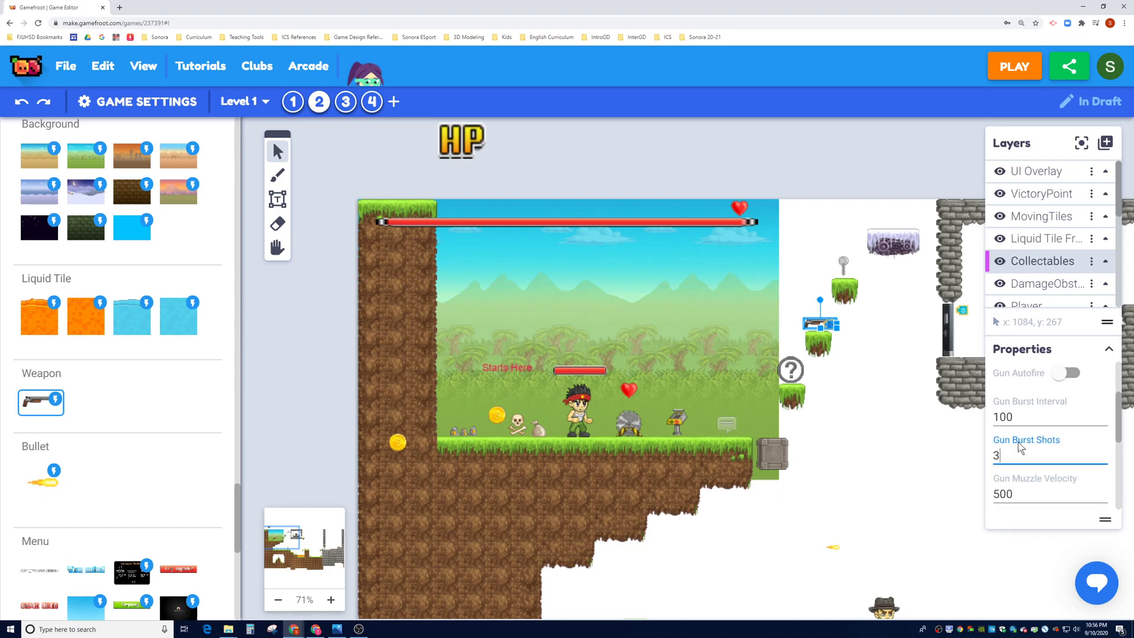
click(1023, 417)
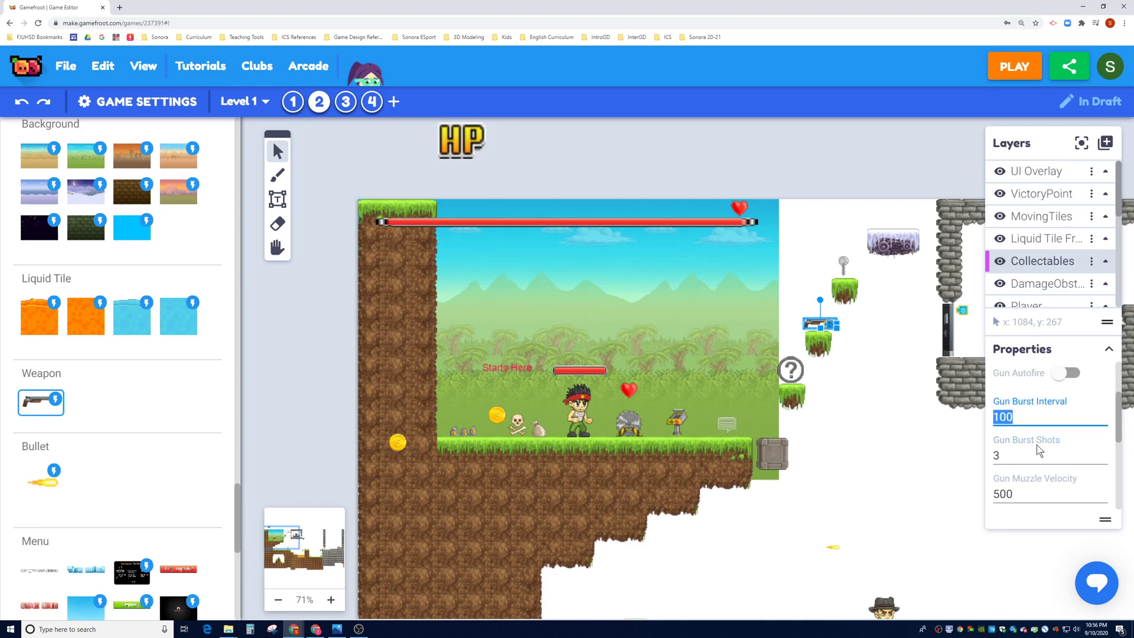
text(50)
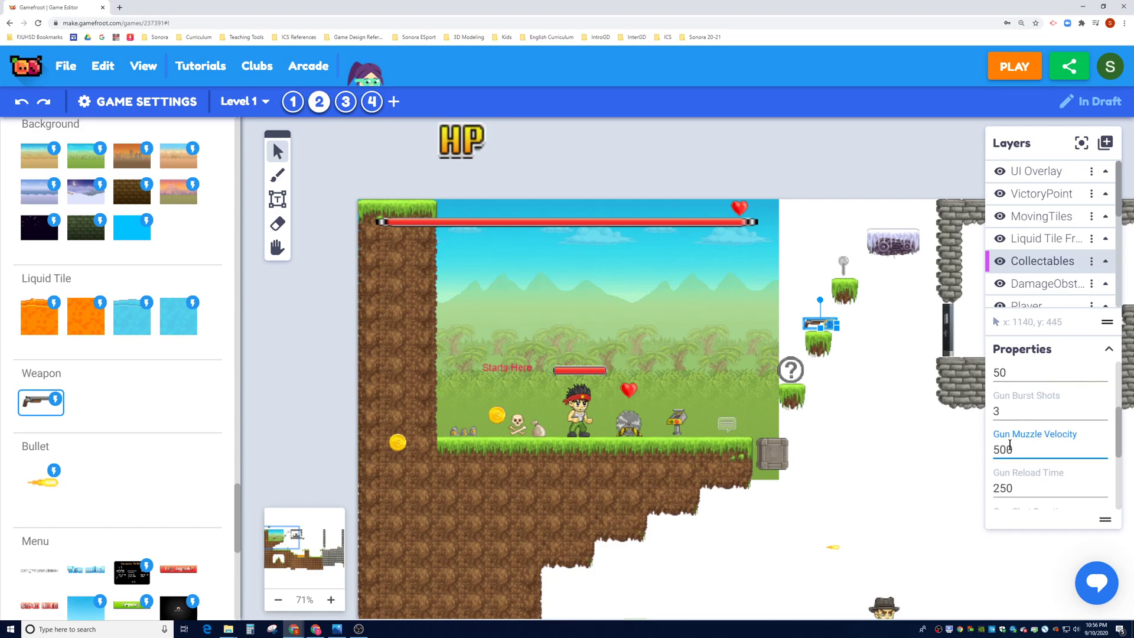
text(100)
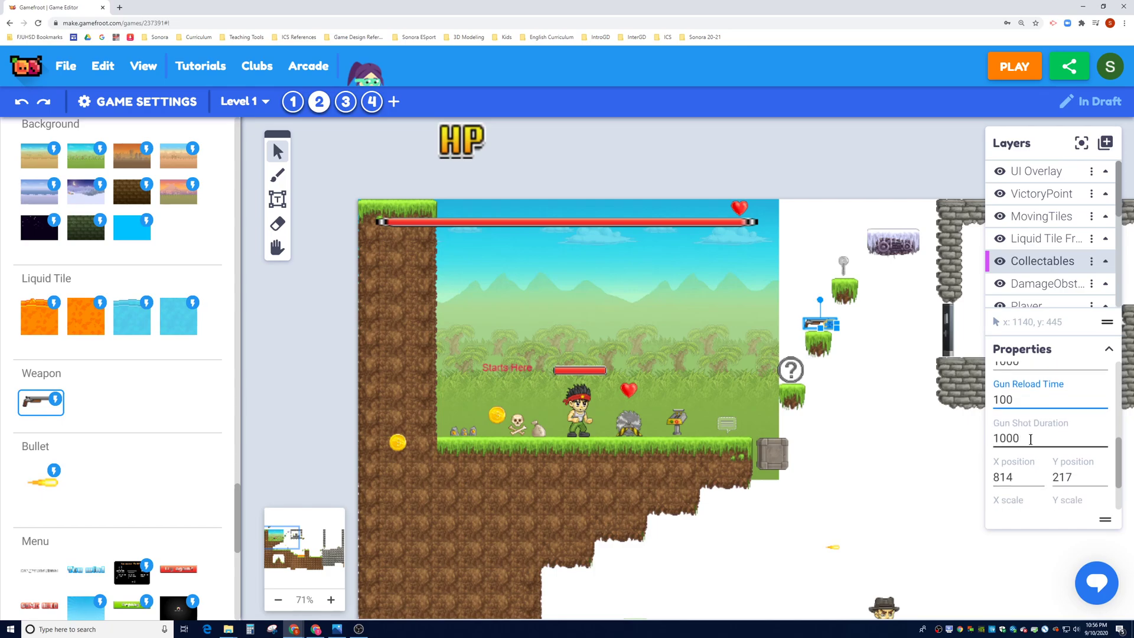
Step: Set Gun Shot Duration to 500 and launch a playtest of the level
click(1026, 439)
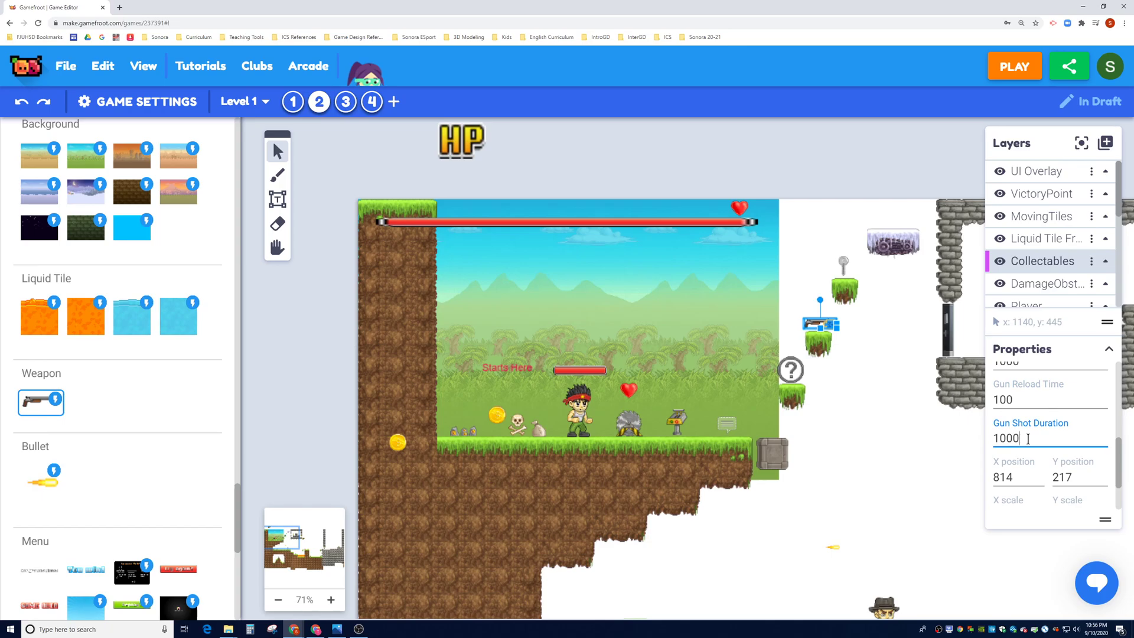
text(500)
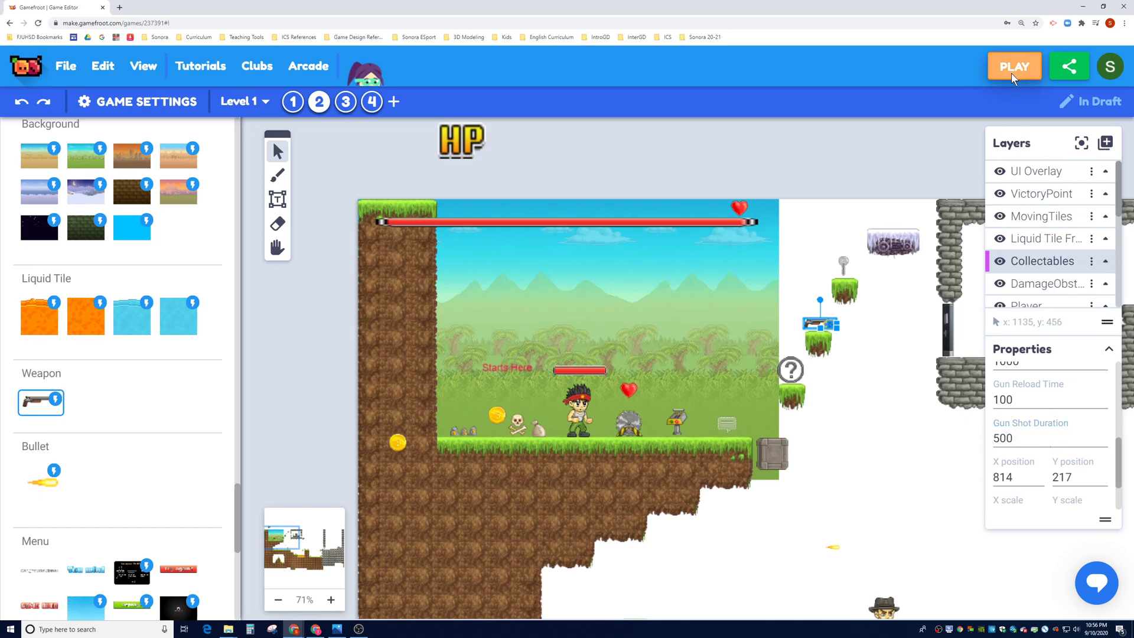
click(1014, 66)
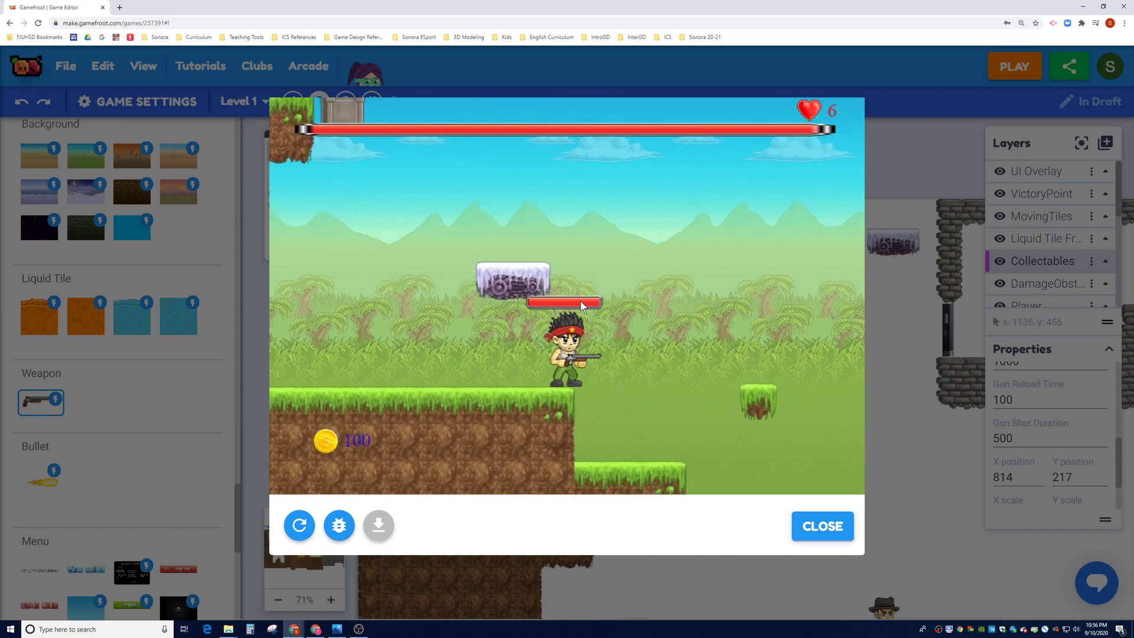
Step: End the shotgun playtest and return to the level editor
click(822, 526)
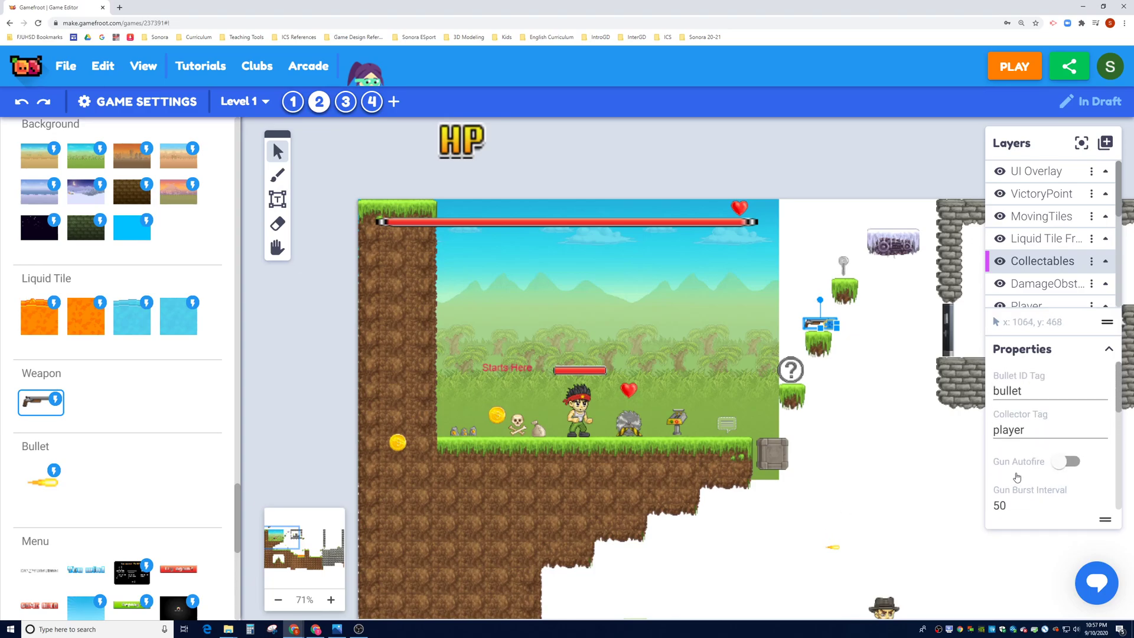
Step: Switch Gun Autofire on for the shotgun and playtest it from the title screen
click(1065, 461)
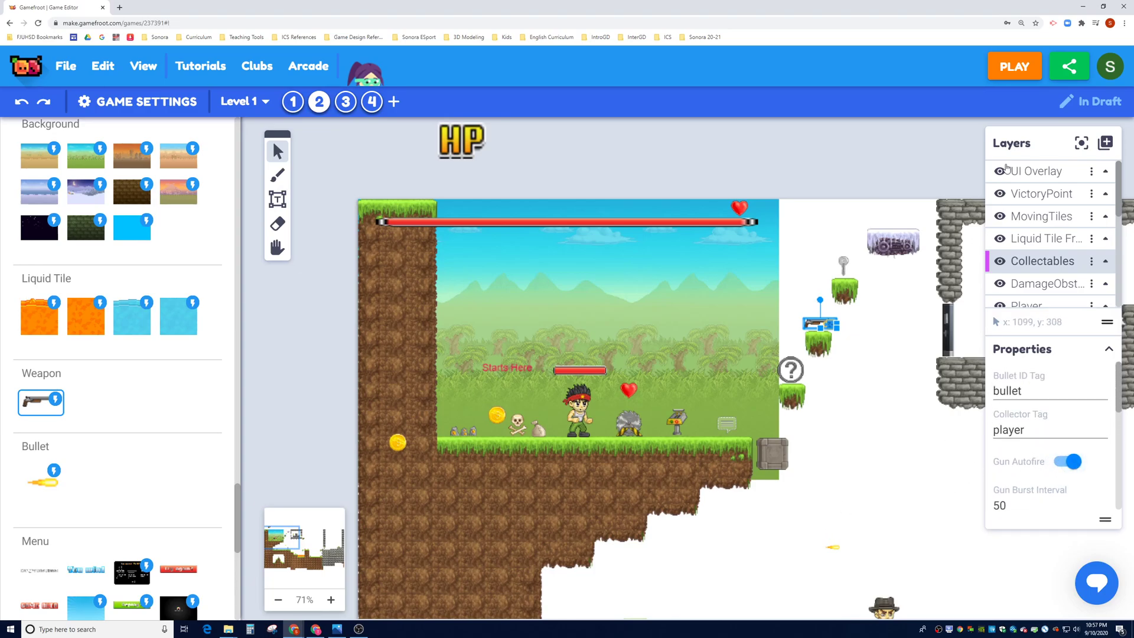
click(1014, 66)
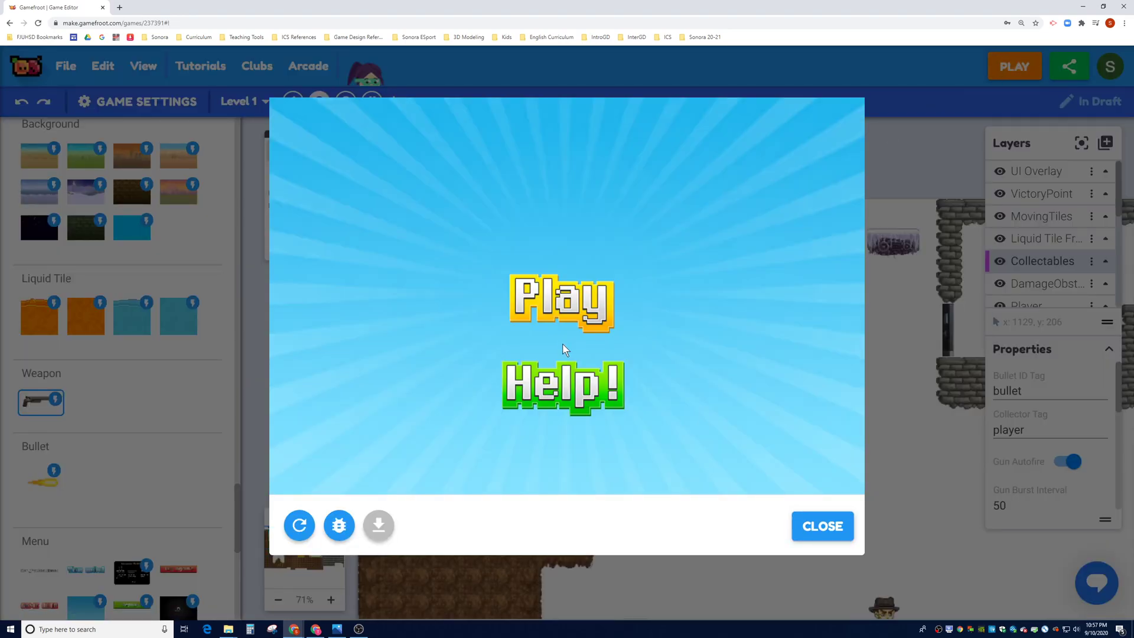
click(560, 306)
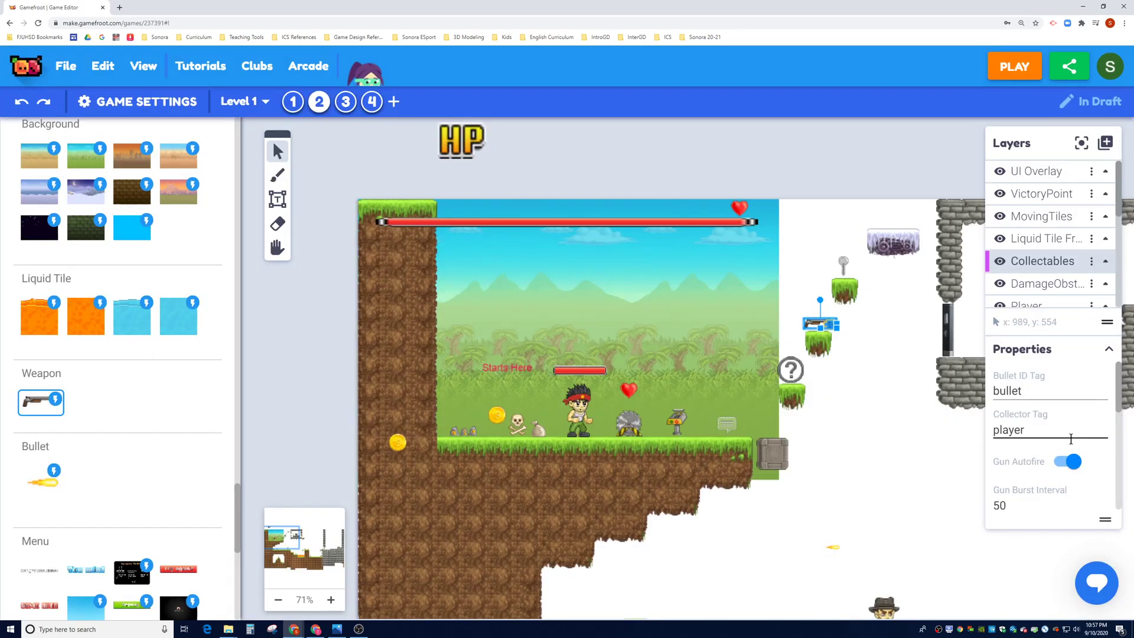
mouse_move(1047, 412)
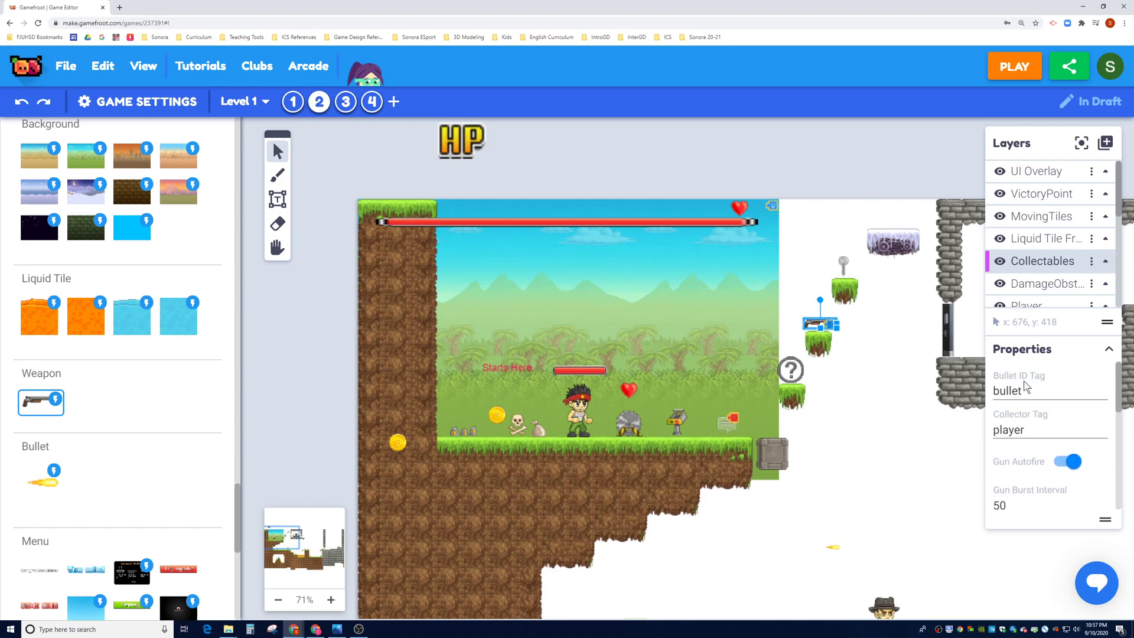
scroll(down, 3)
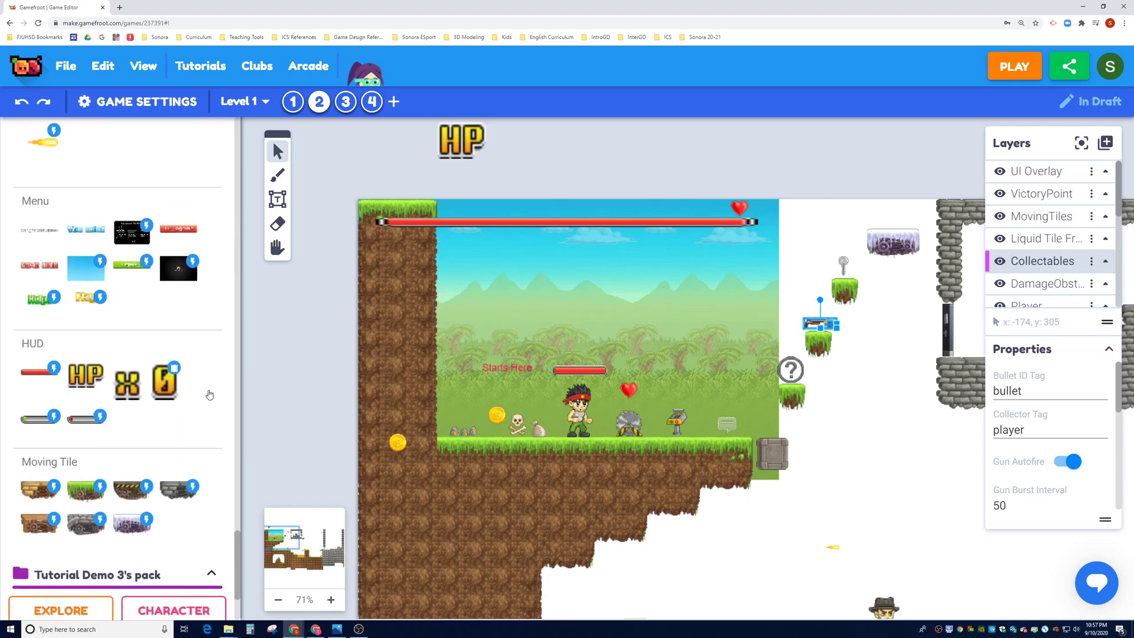